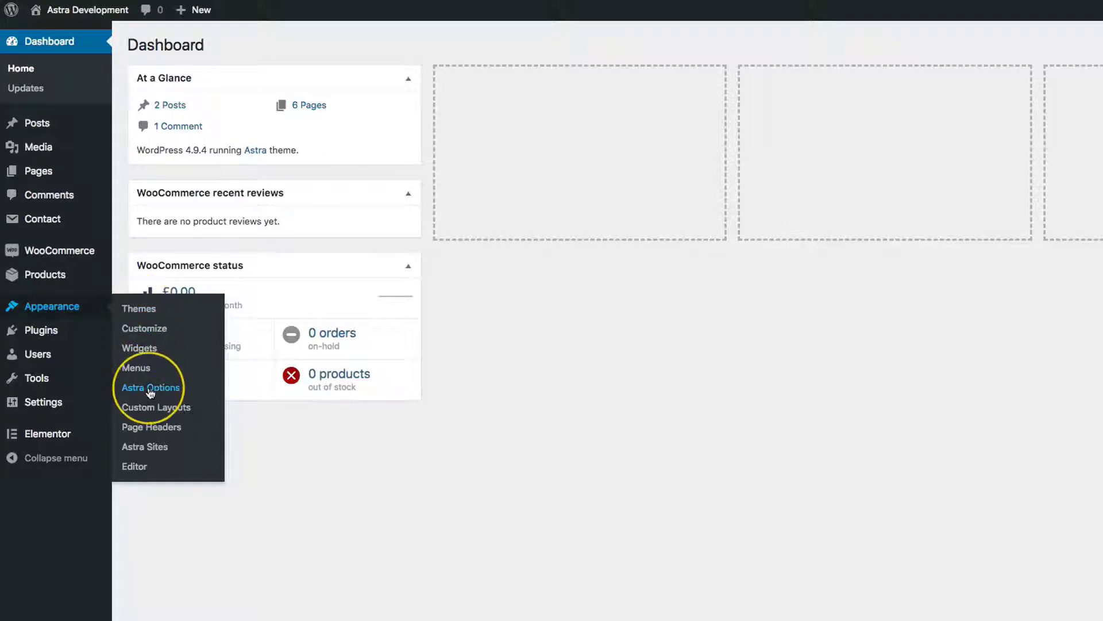
- Reach the Astra White Label settings page from Astra Options, all branding fields empty
{"action": "left_click", "coordinate": [151, 388]}
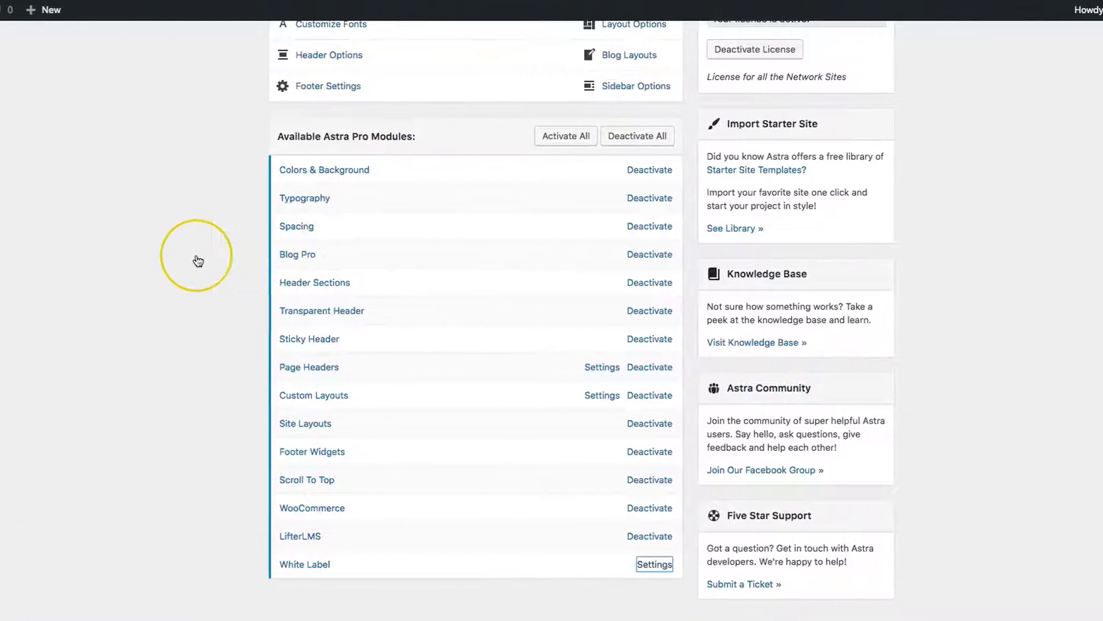
{"action": "left_click", "coordinate": [654, 563]}
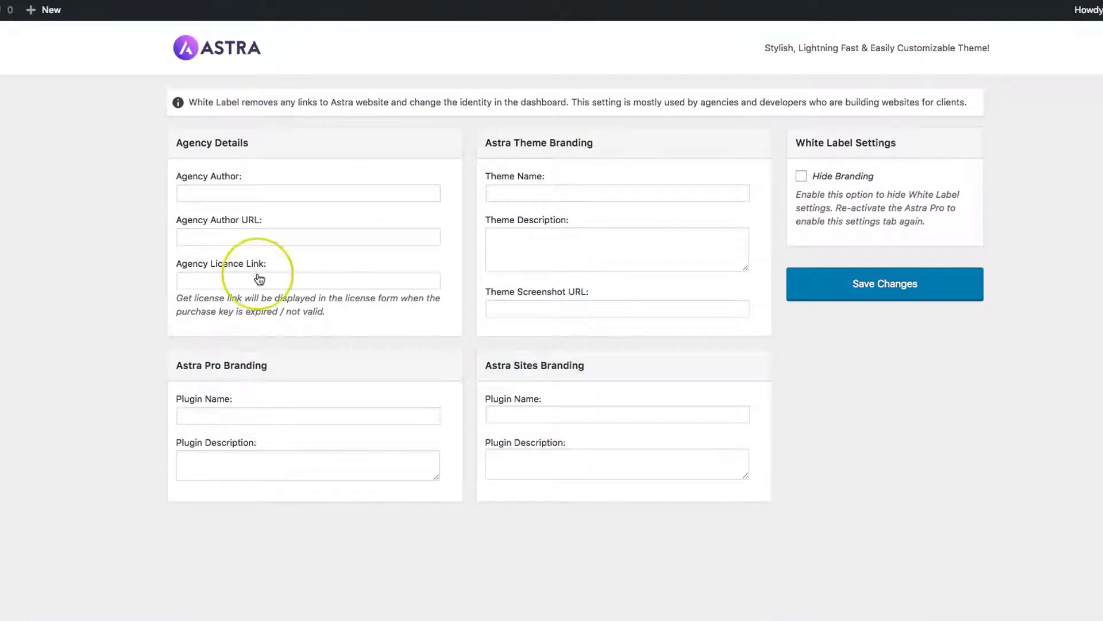
{"action": "left_click", "coordinate": [308, 193]}
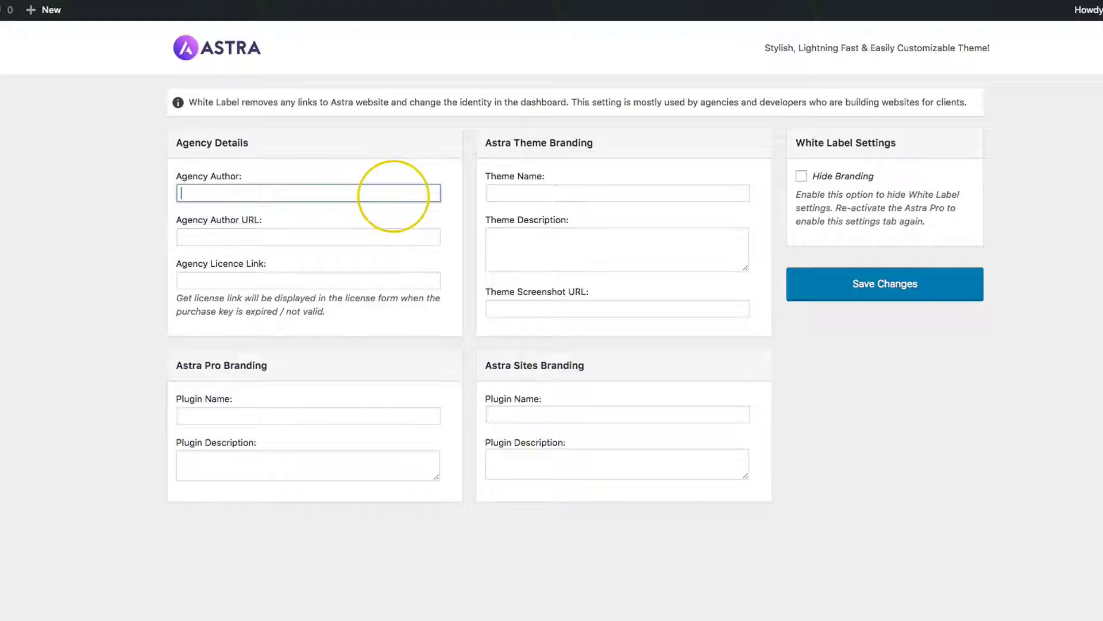
{"action": "type", "text": "Your Name H"}
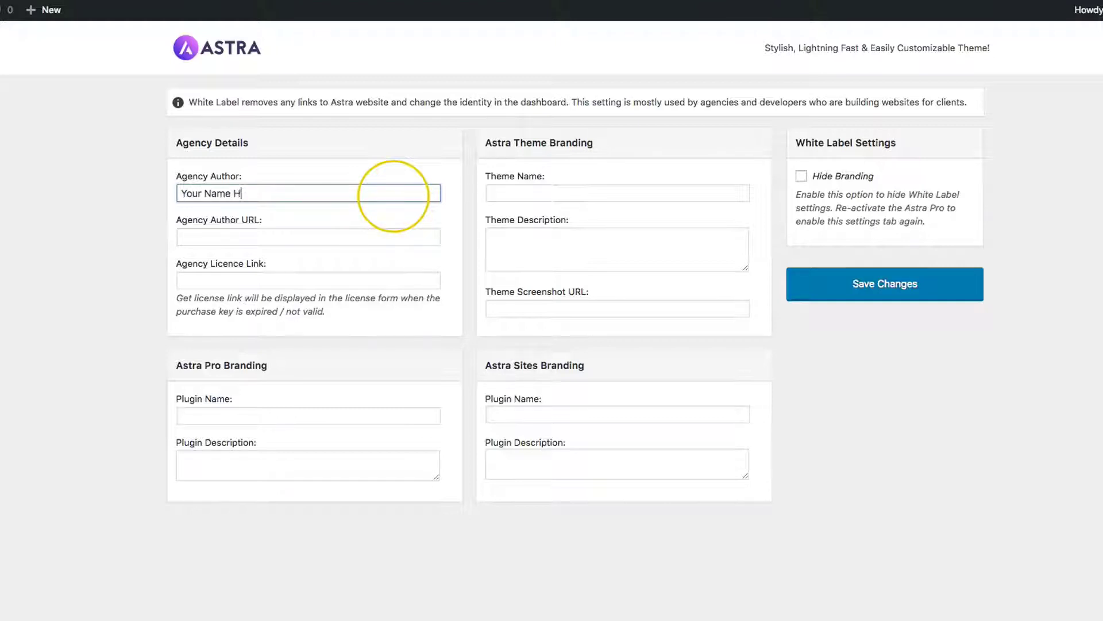
{"action": "type", "text": "http://domain.com"}
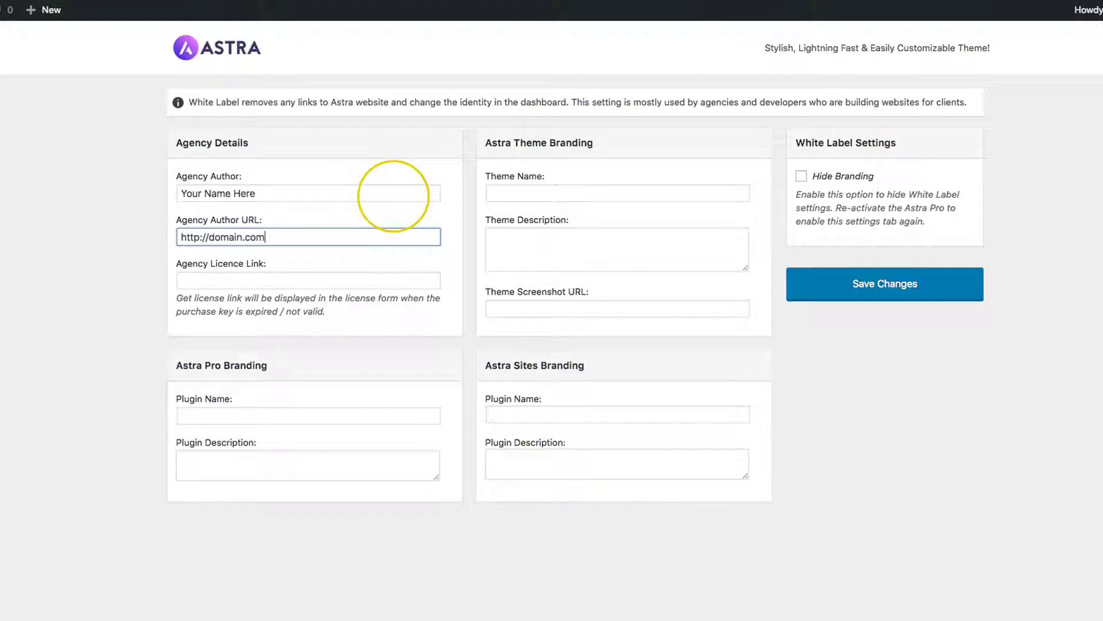
{"action": "left_click", "coordinate": [307, 279]}
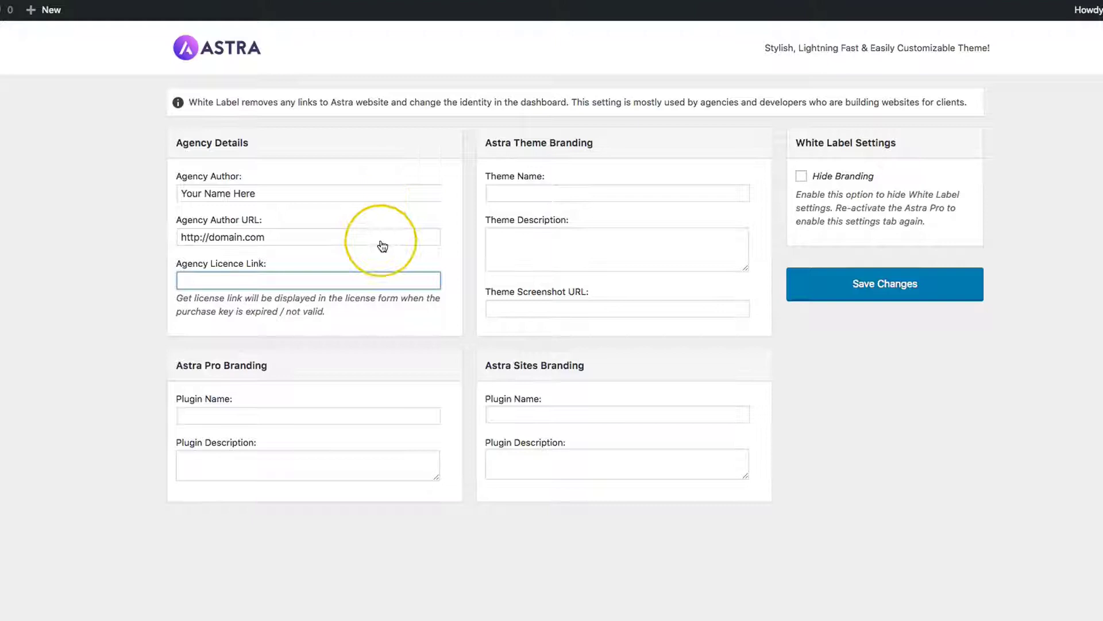
{"action": "mouse_move", "coordinate": [93, 308]}
{"action": "type", "text": "http://domain.com"}
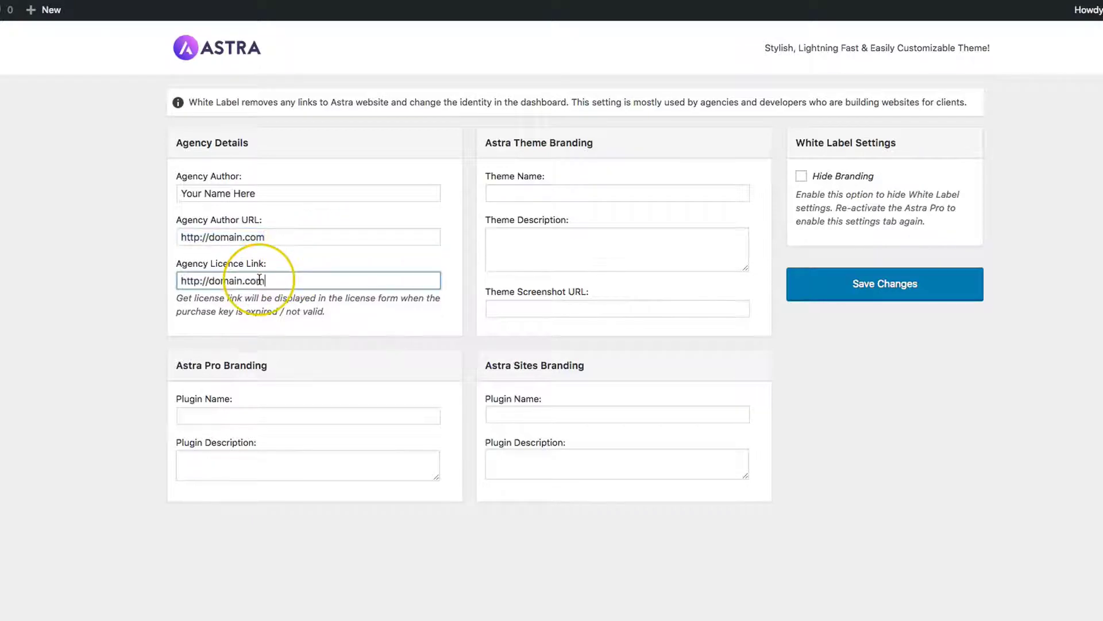
{"action": "type", "text": "/support"}
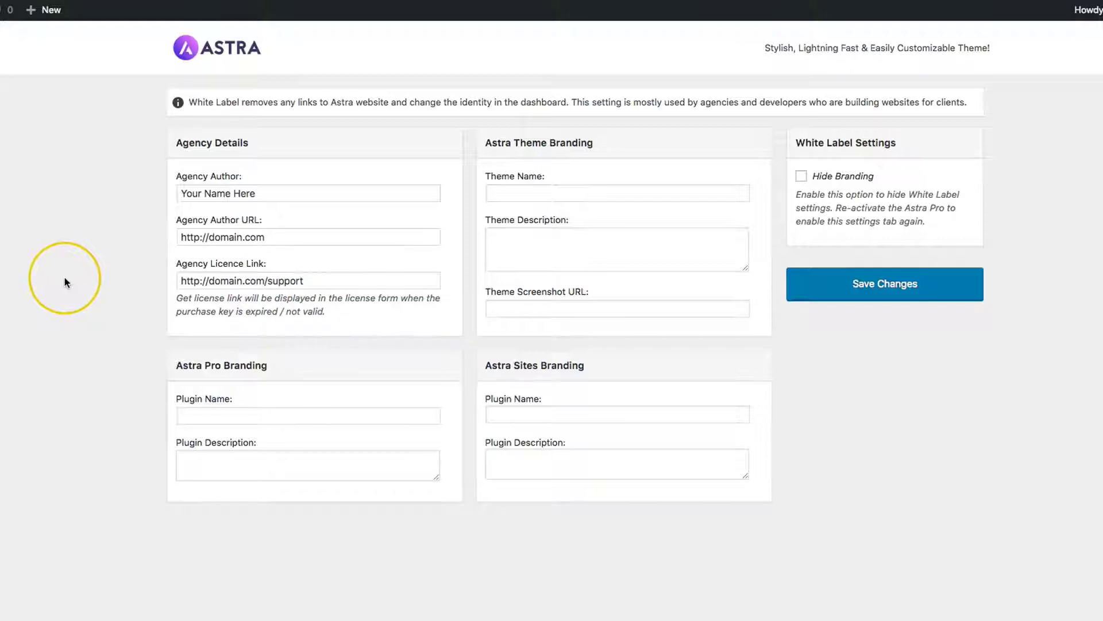
- Name the theme Fastest Website Theme with description This is the best theme for your site!
{"action": "left_click", "coordinate": [616, 193]}
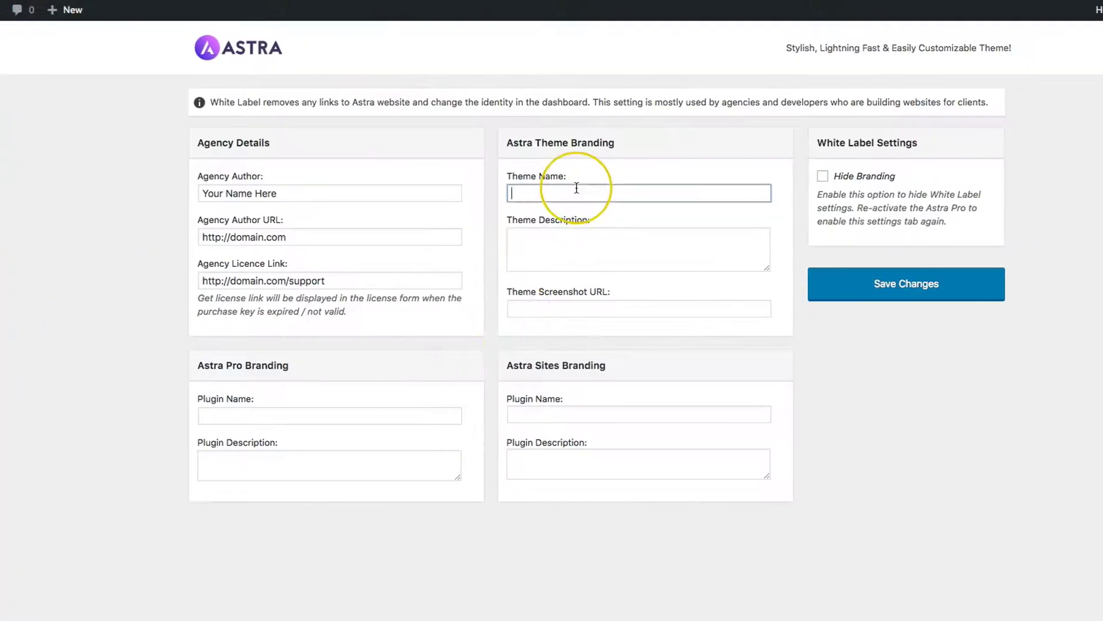
{"action": "type", "text": "Fastest Website Theme"}
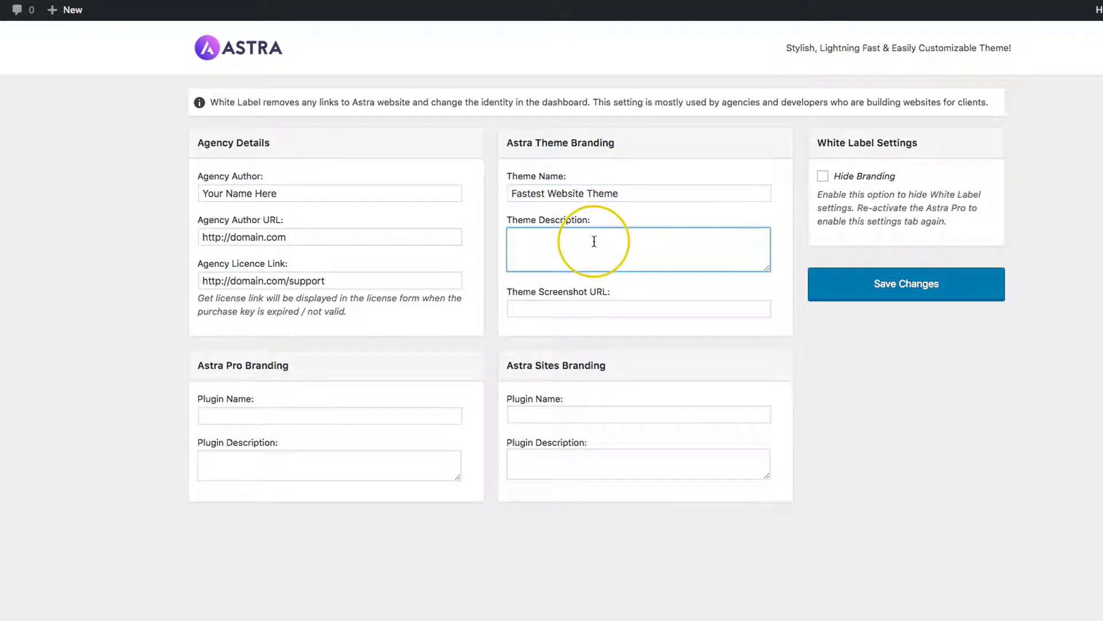
{"action": "type", "text": "T"}
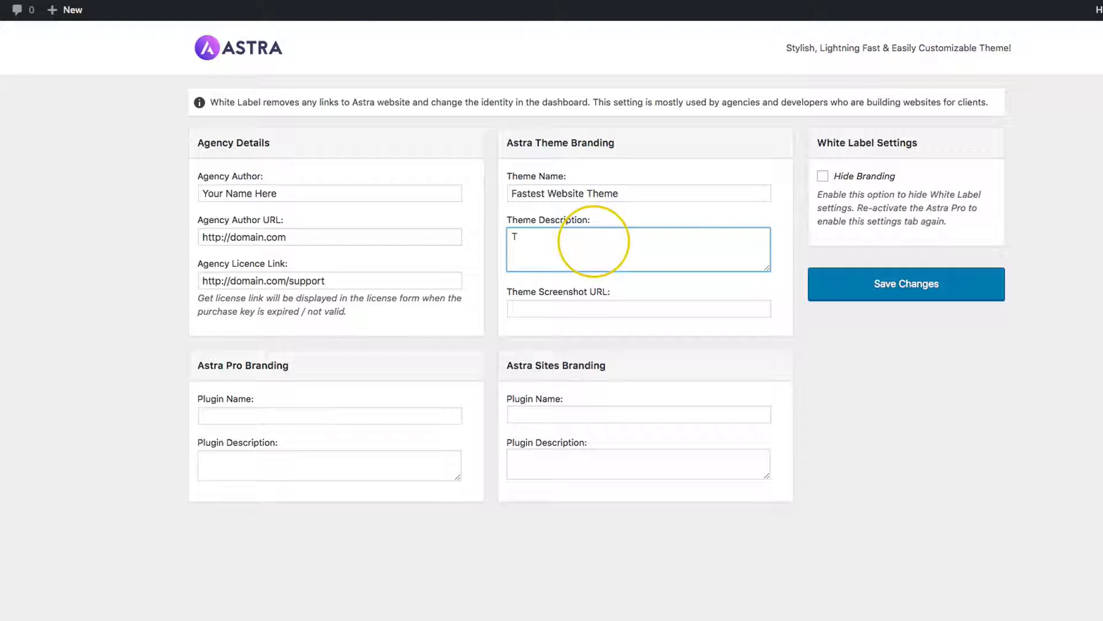
{"action": "type", "text": "his is the best theme for your s"}
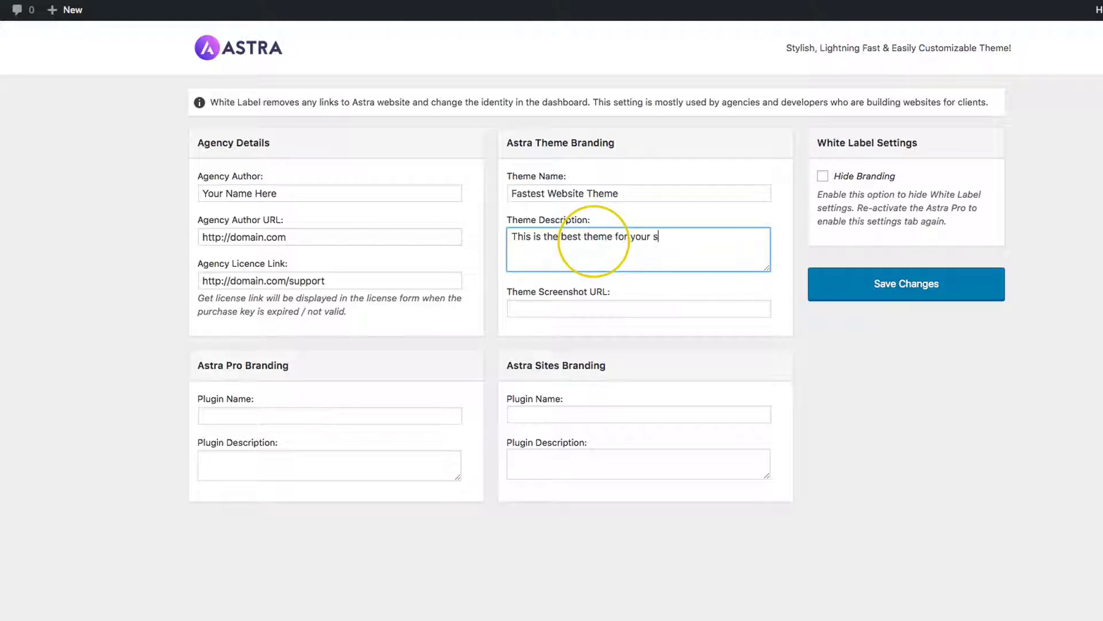
{"action": "type", "text": "ite!"}
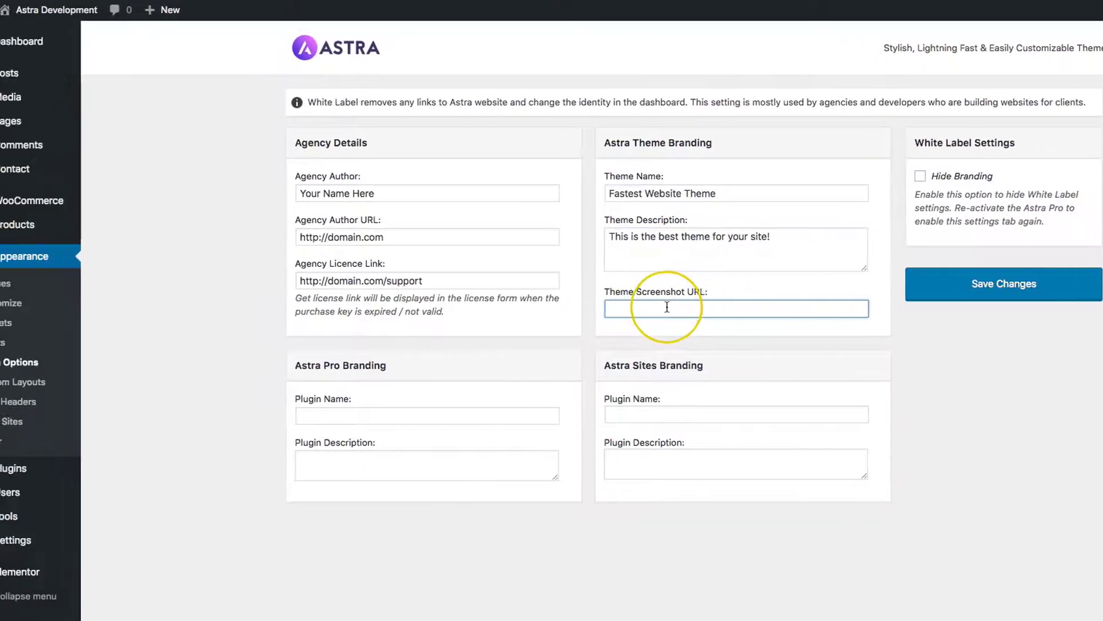
{"action": "type", "text": "http://domain.com"}
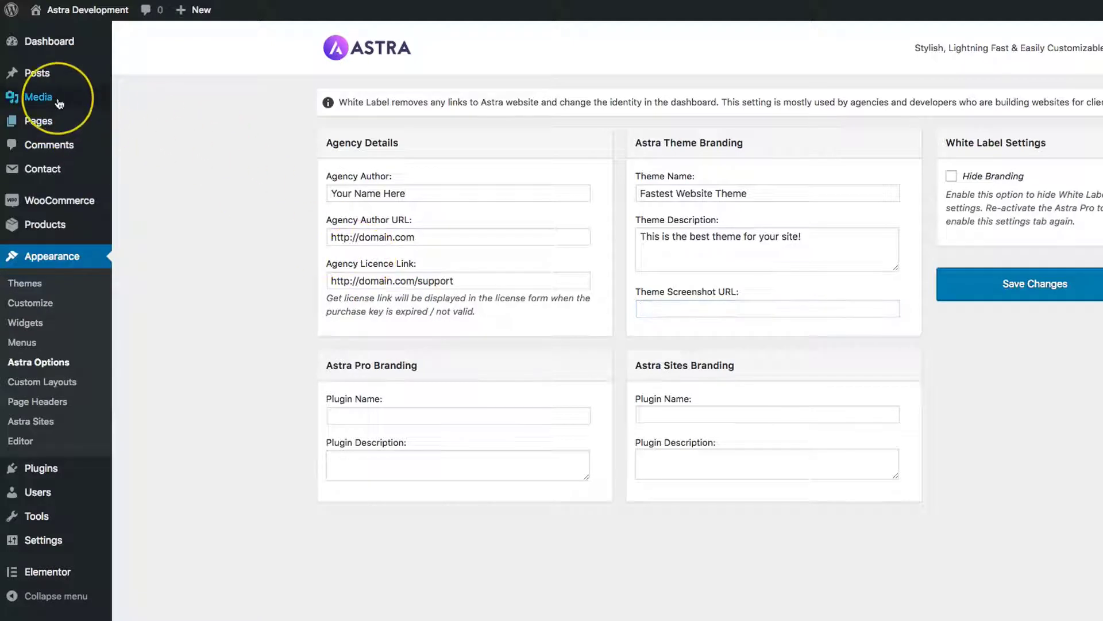
{"action": "left_click", "coordinate": [39, 97]}
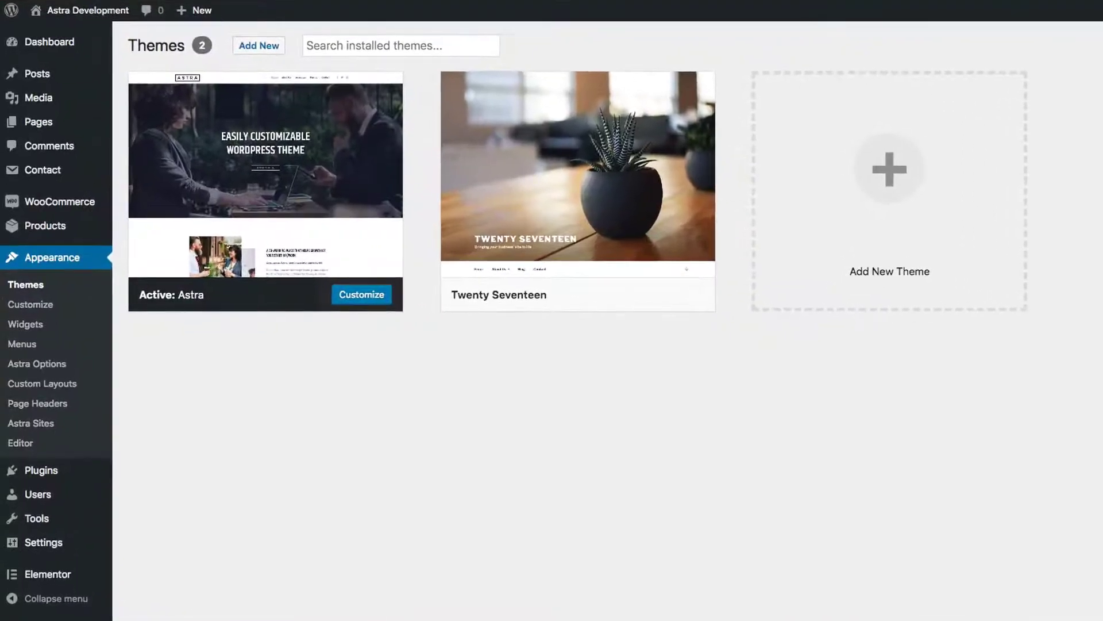
{"action": "left_click", "coordinate": [36, 364]}
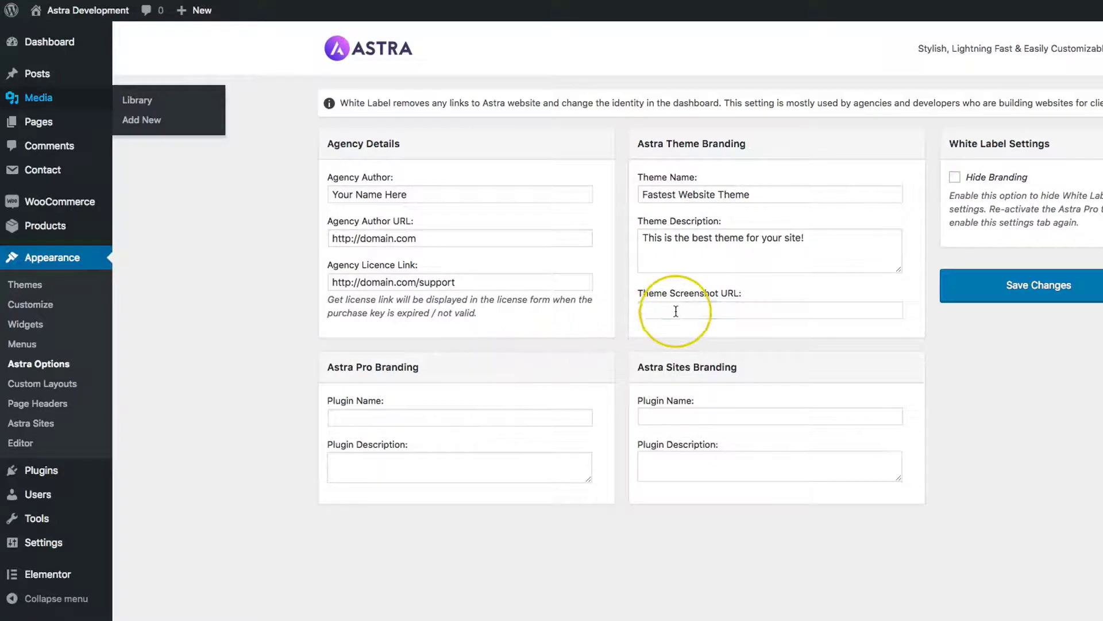
{"action": "type", "text": "https://astra.wpdevurl.com/wp-content/uploads/2018/03"}
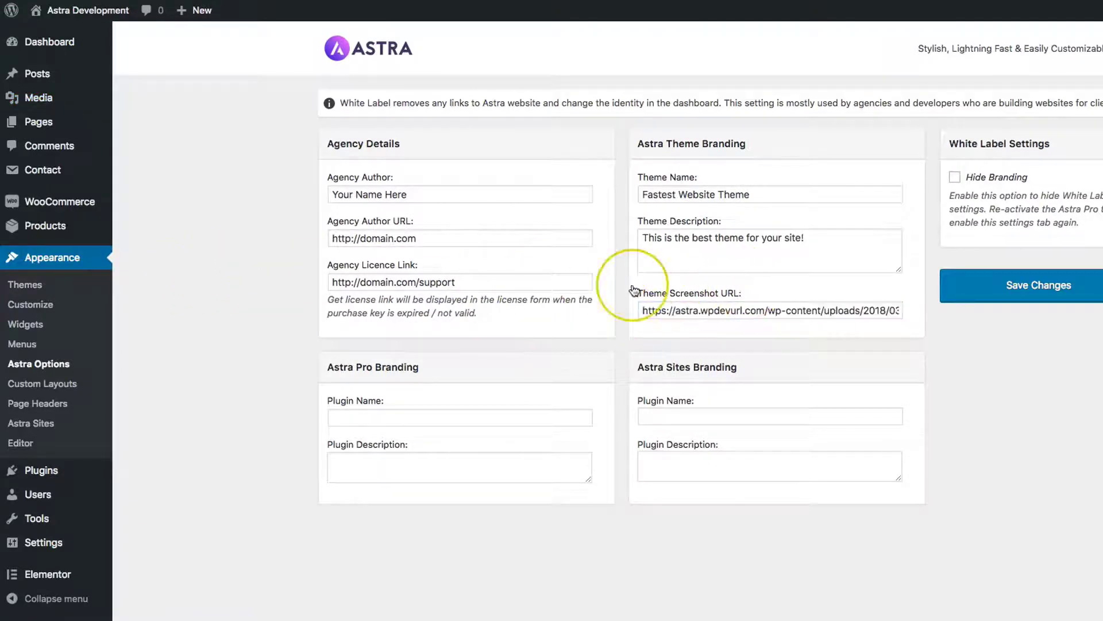
{"action": "mouse_move", "coordinate": [195, 268]}
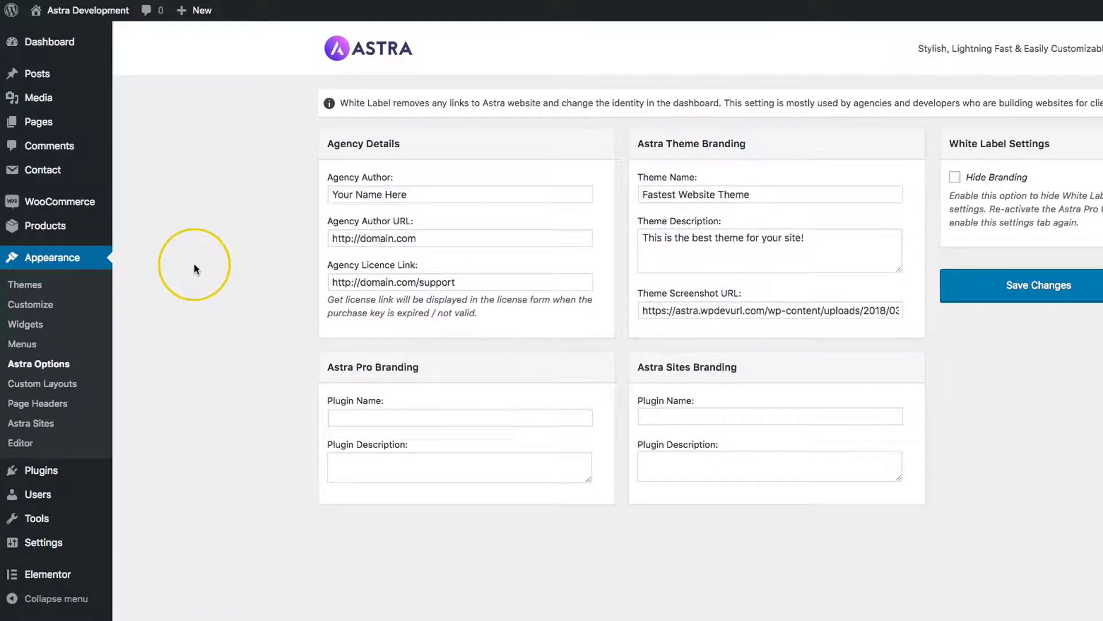
{"action": "mouse_move", "coordinate": [311, 59]}
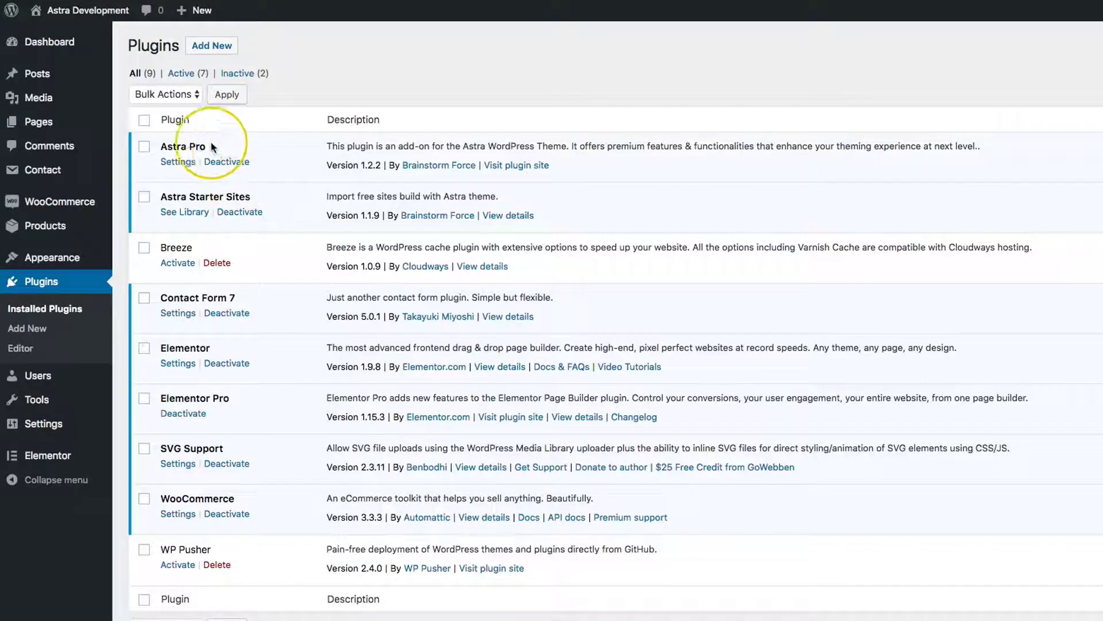
- Brand Astra Pro as Pro-Addons with description this is to enhance your website
{"action": "double_click", "coordinate": [182, 146]}
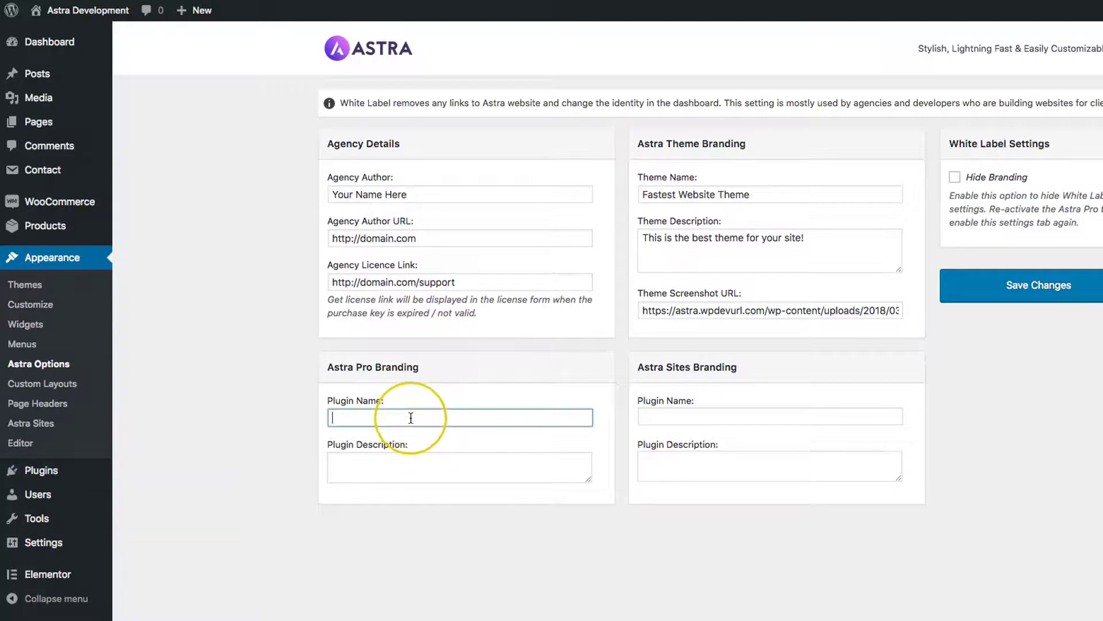
{"action": "type", "text": "Pro-"}
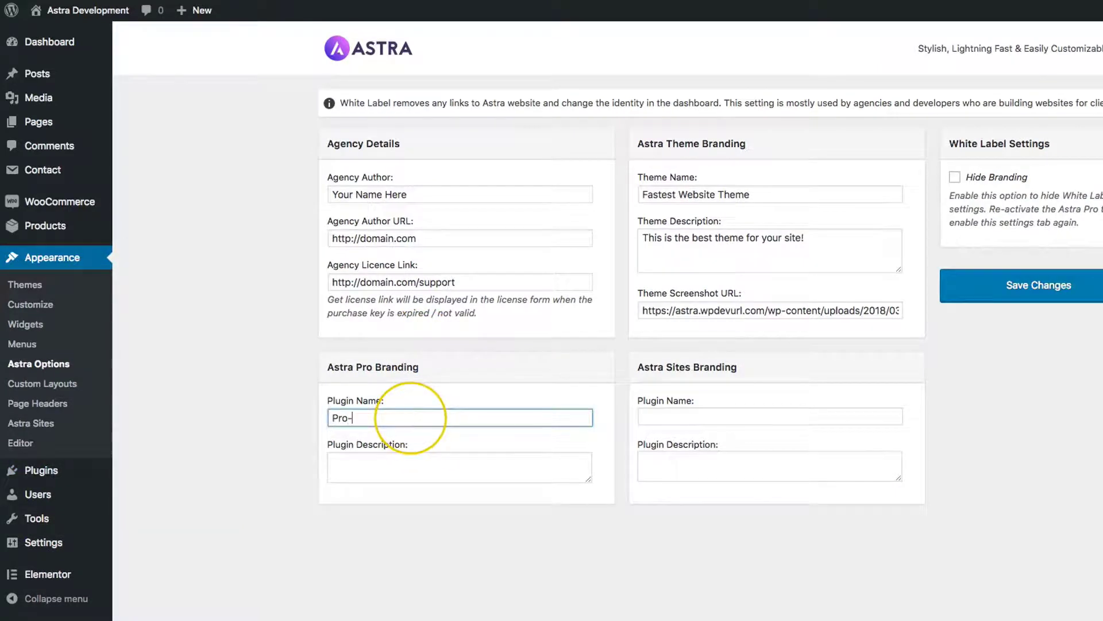
{"action": "type", "text": "Addons"}
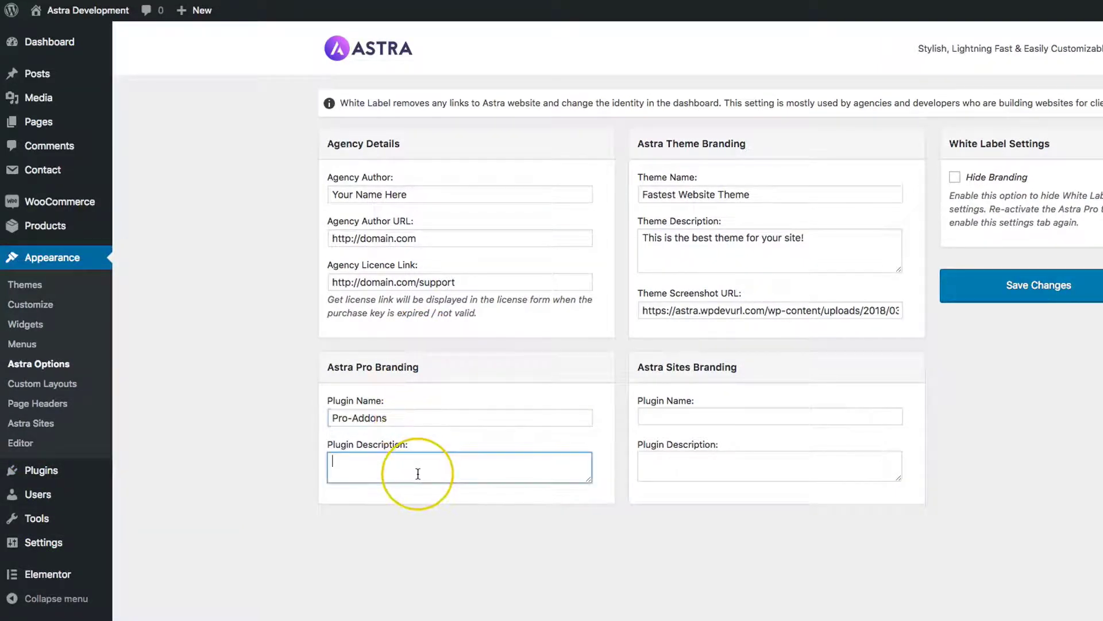
{"action": "type", "text": "this is to"}
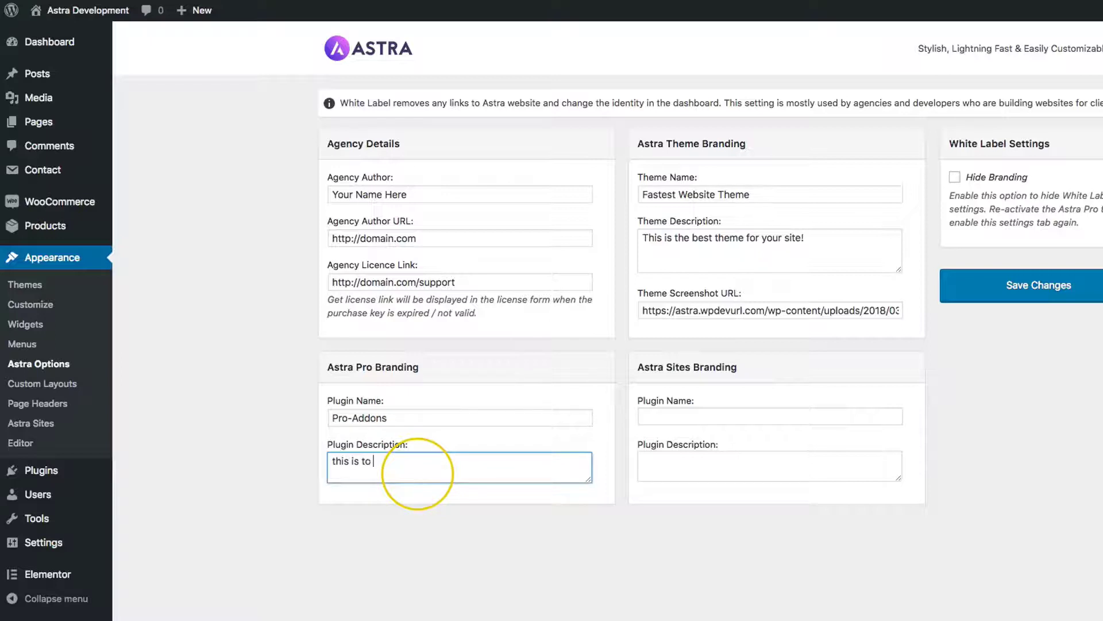
{"action": "type", "text": "en"}
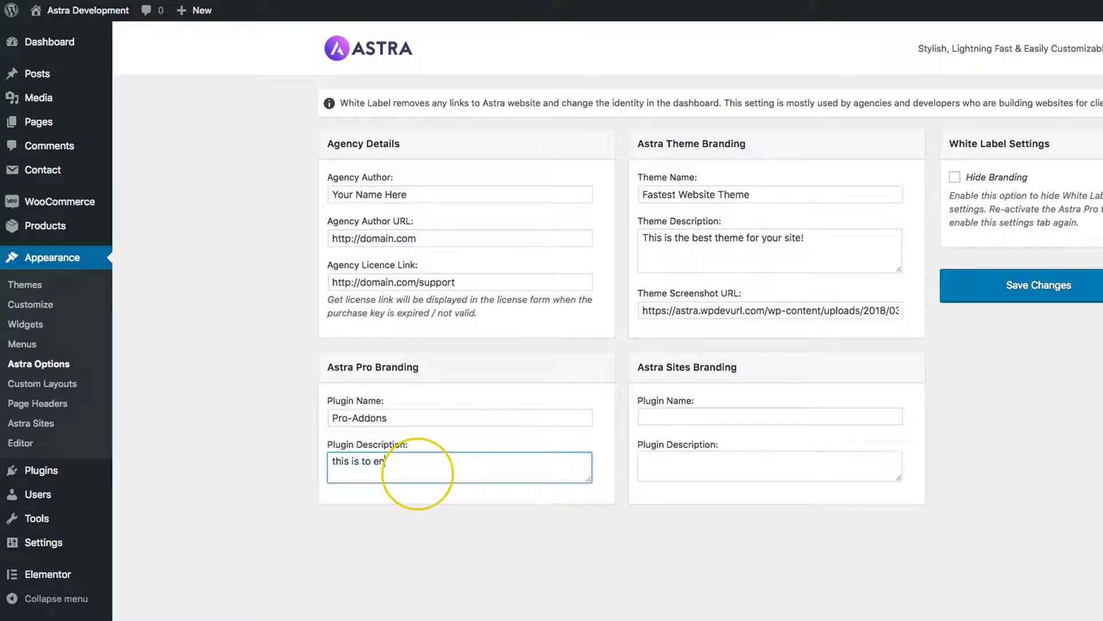
{"action": "type", "text": "hance your w"}
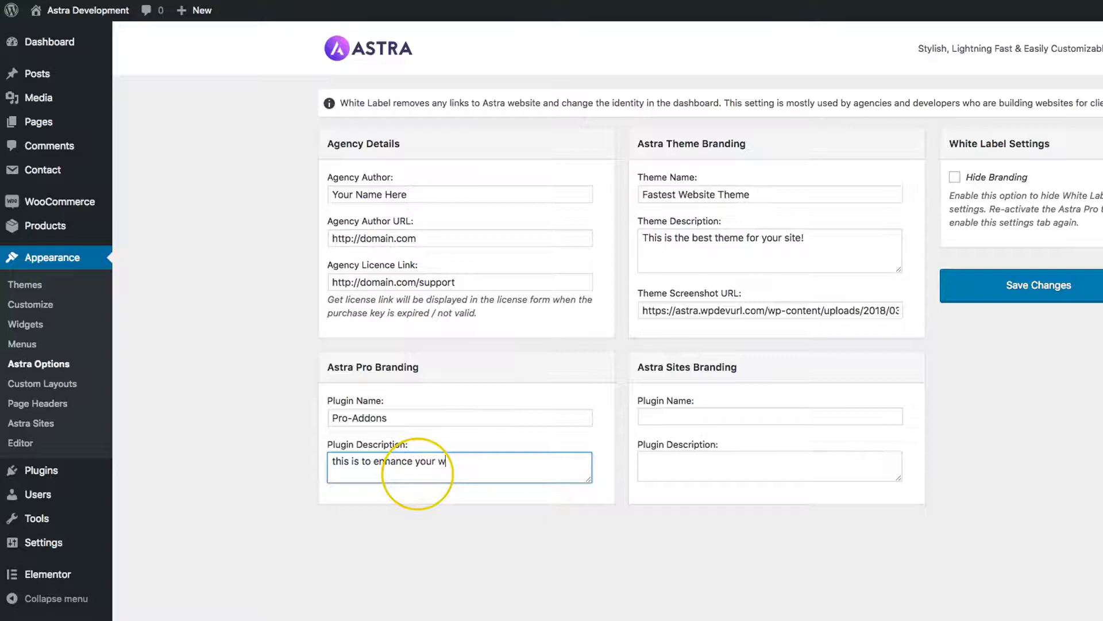
{"action": "type", "text": "ebsite."}
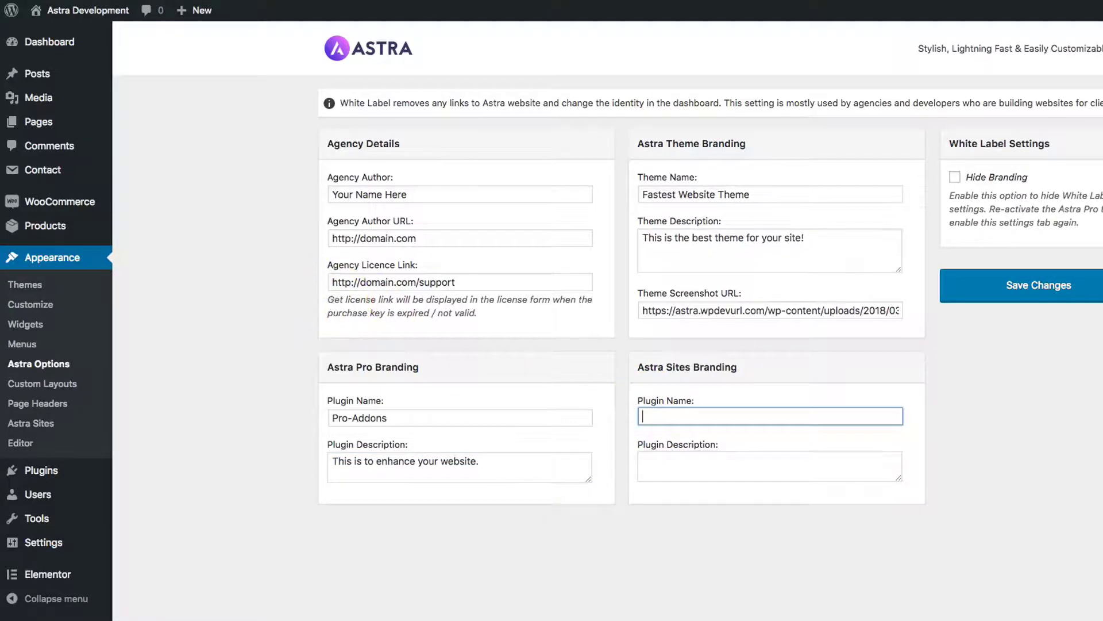
- Name the sites plugin Starter Sites with its description and save the white label settings
{"action": "left_click", "coordinate": [41, 281]}
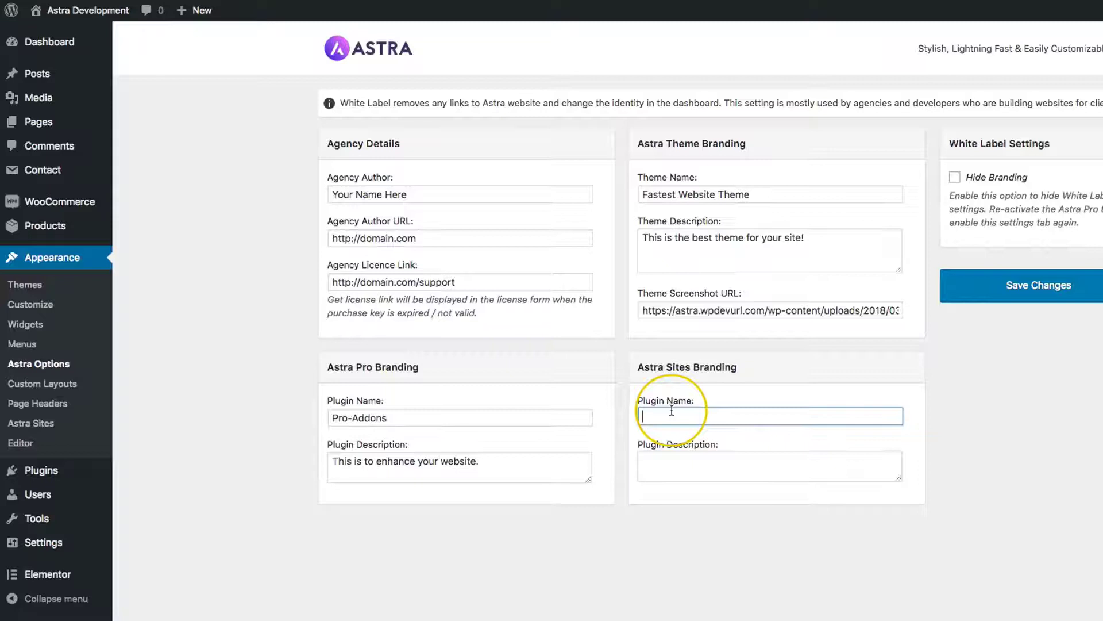
{"action": "type", "text": "Starter"}
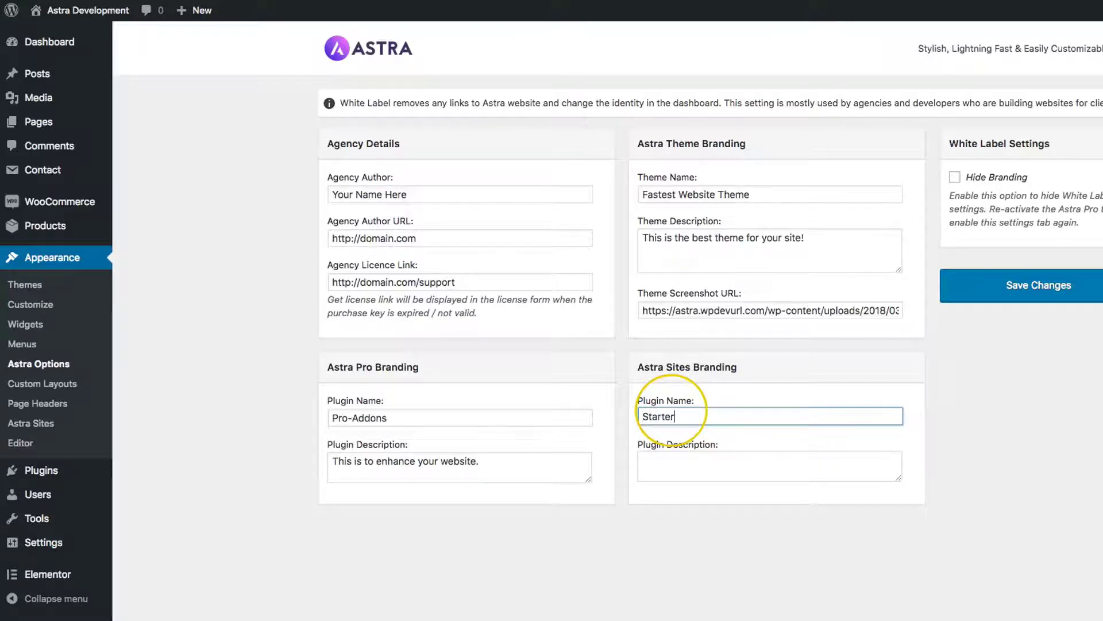
{"action": "type", "text": "This imports starter sites for you."}
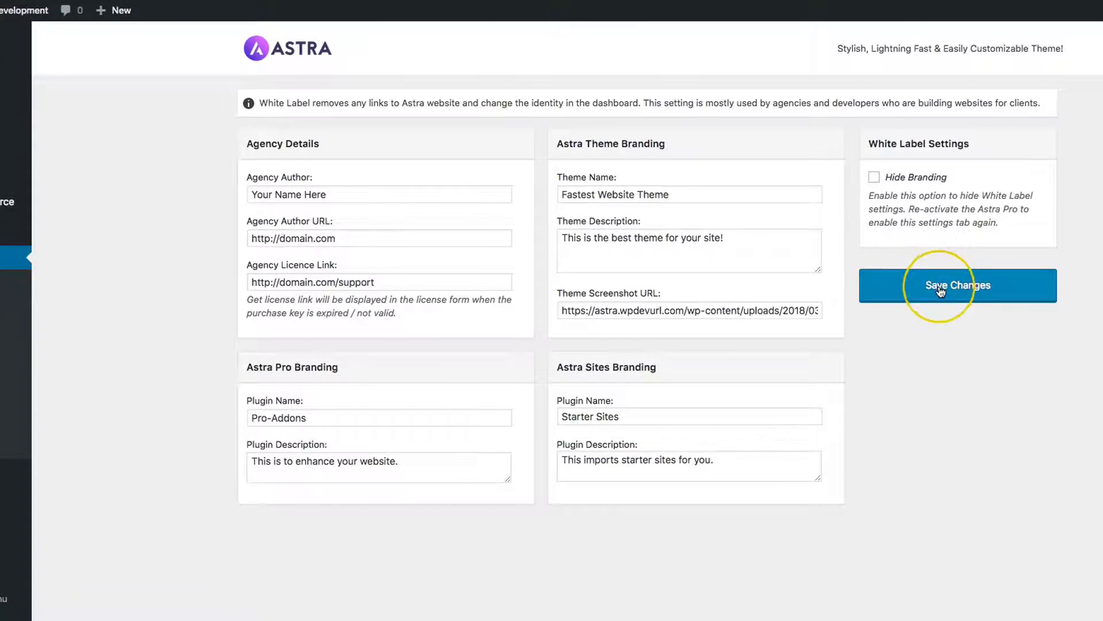
{"action": "left_click", "coordinate": [957, 285]}
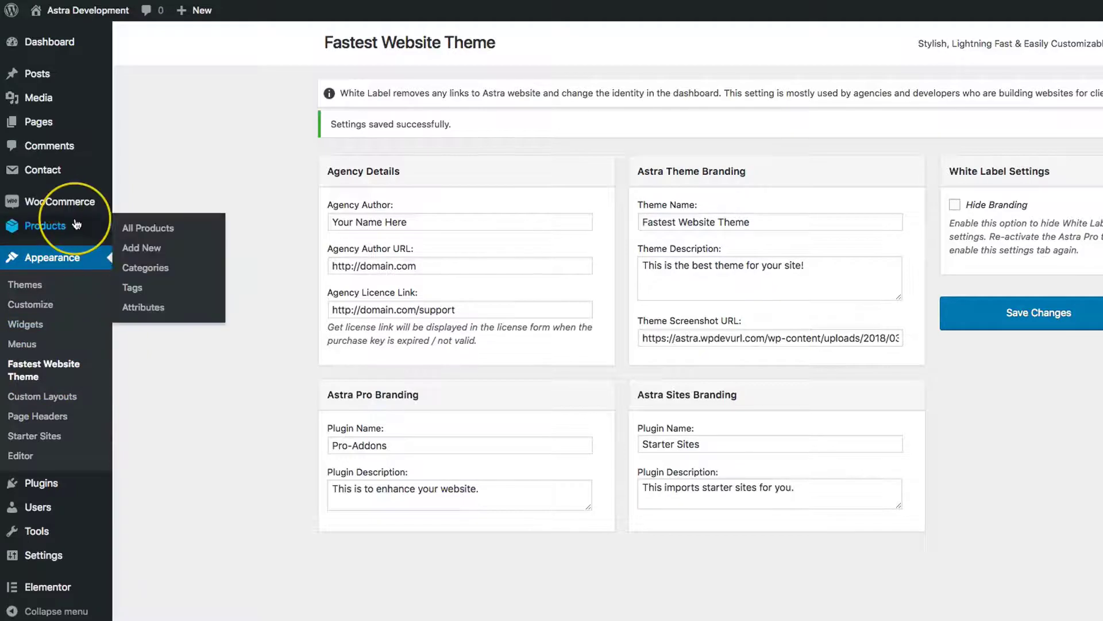
{"action": "mouse_move", "coordinate": [112, 287]}
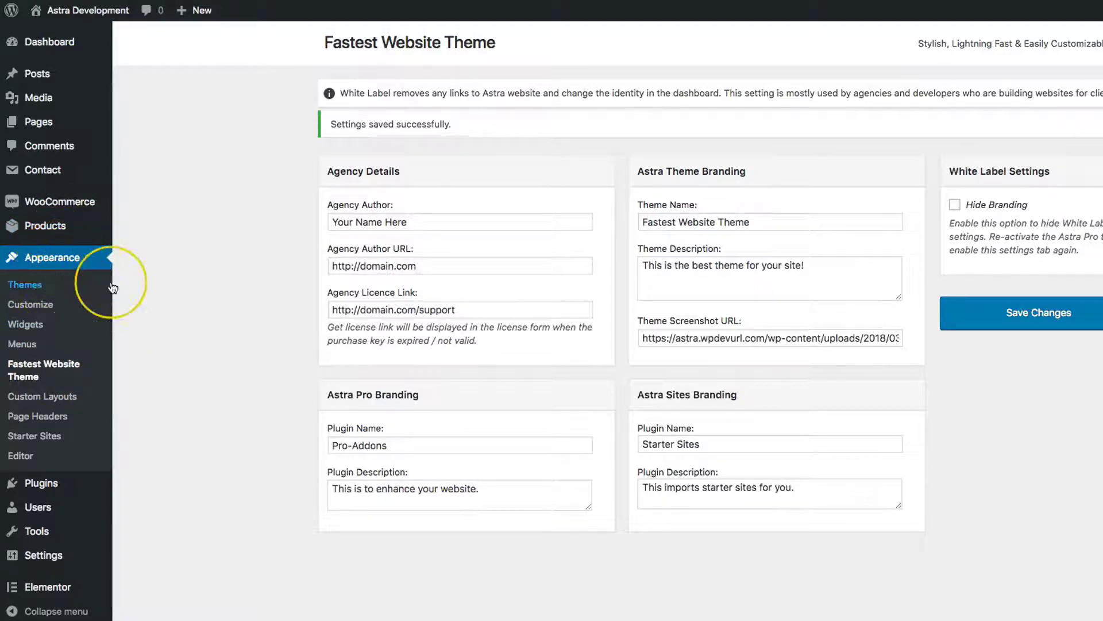
{"action": "left_click", "coordinate": [26, 284]}
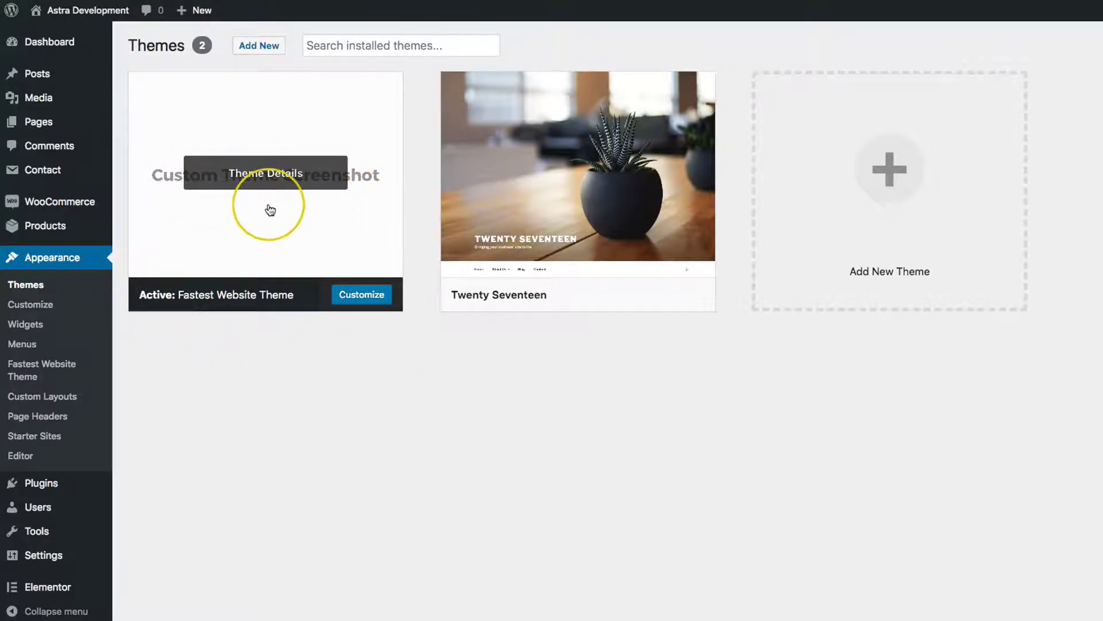
- Check the active theme card shows Fastest Website Theme with the custom screenshot
{"action": "left_click", "coordinate": [265, 174]}
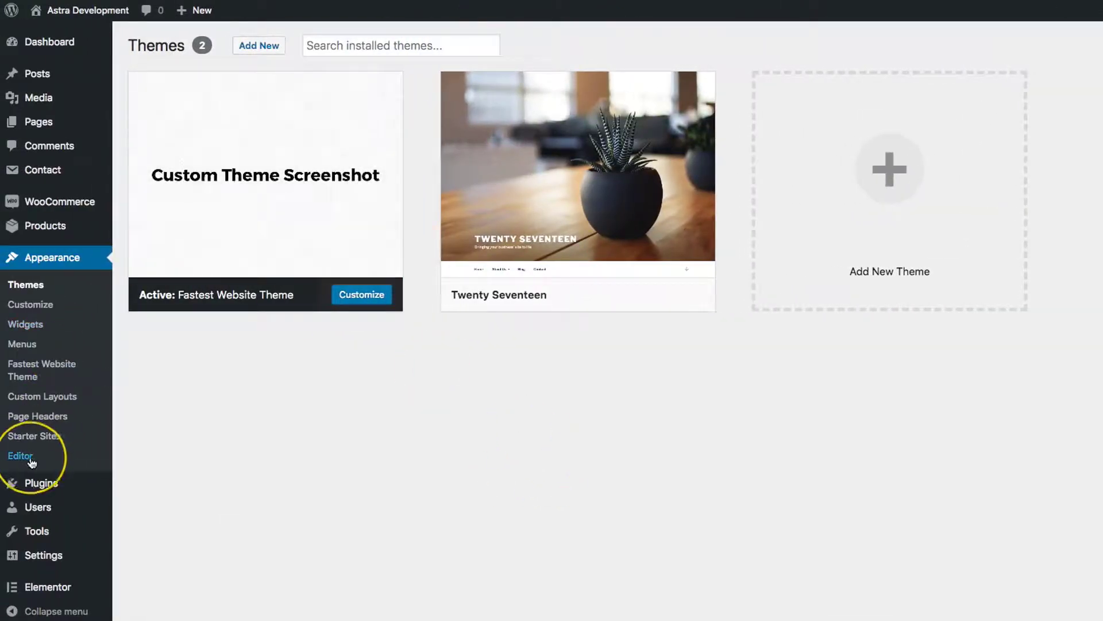
{"action": "mouse_move", "coordinate": [34, 435]}
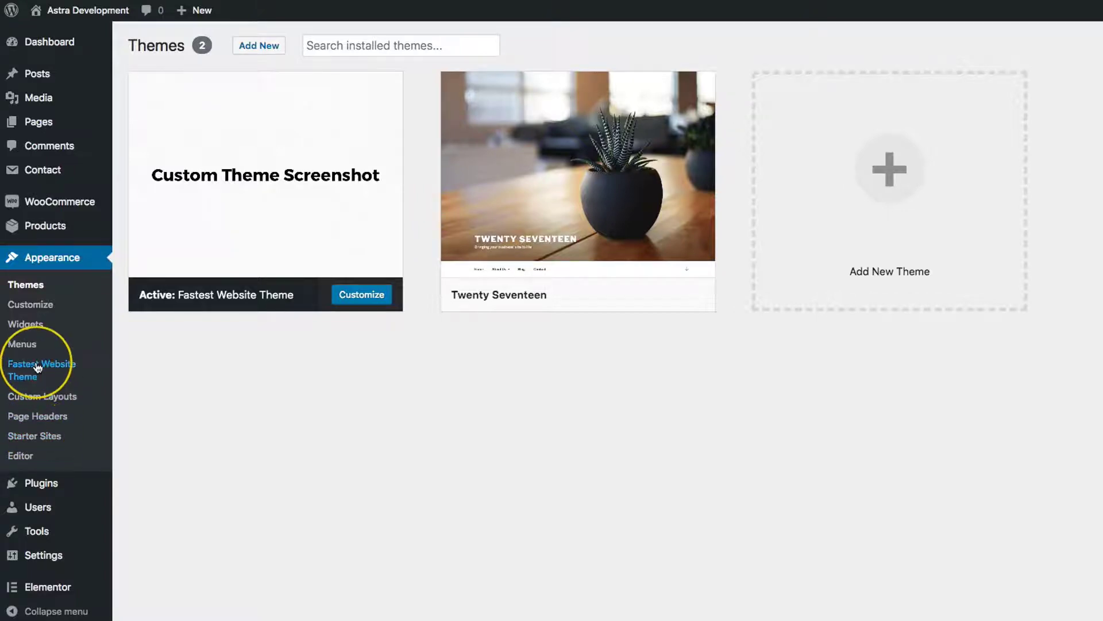
- Review the renamed theme's options page and the Pro-Addons and Starter Sites plugin rows
{"action": "left_click", "coordinate": [42, 369]}
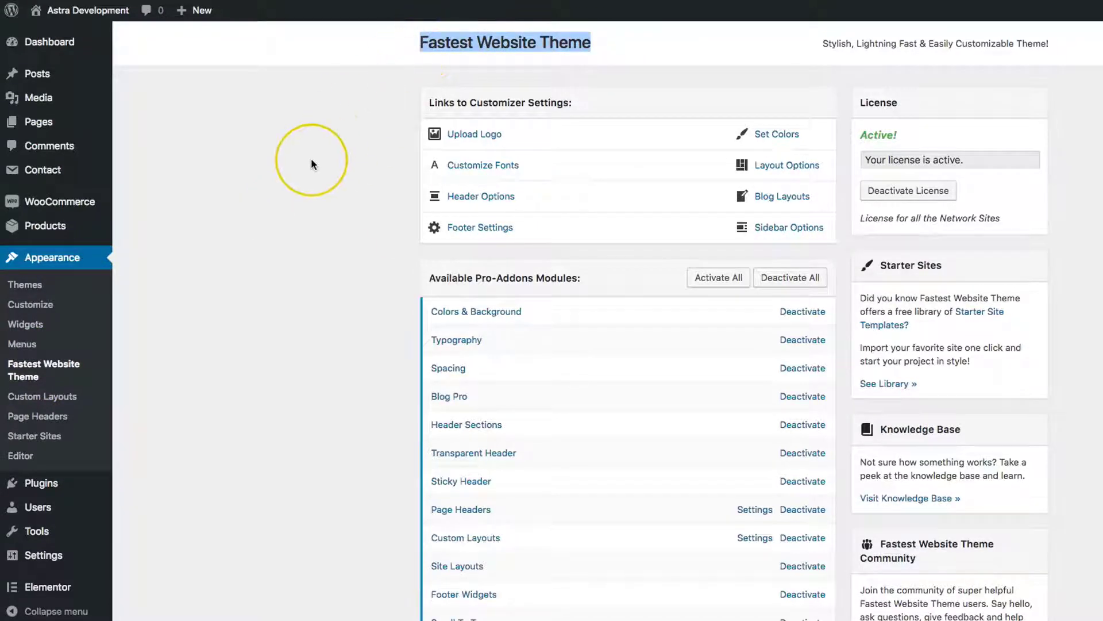
{"action": "scroll", "scroll_direction": "down", "scroll_amount": 3}
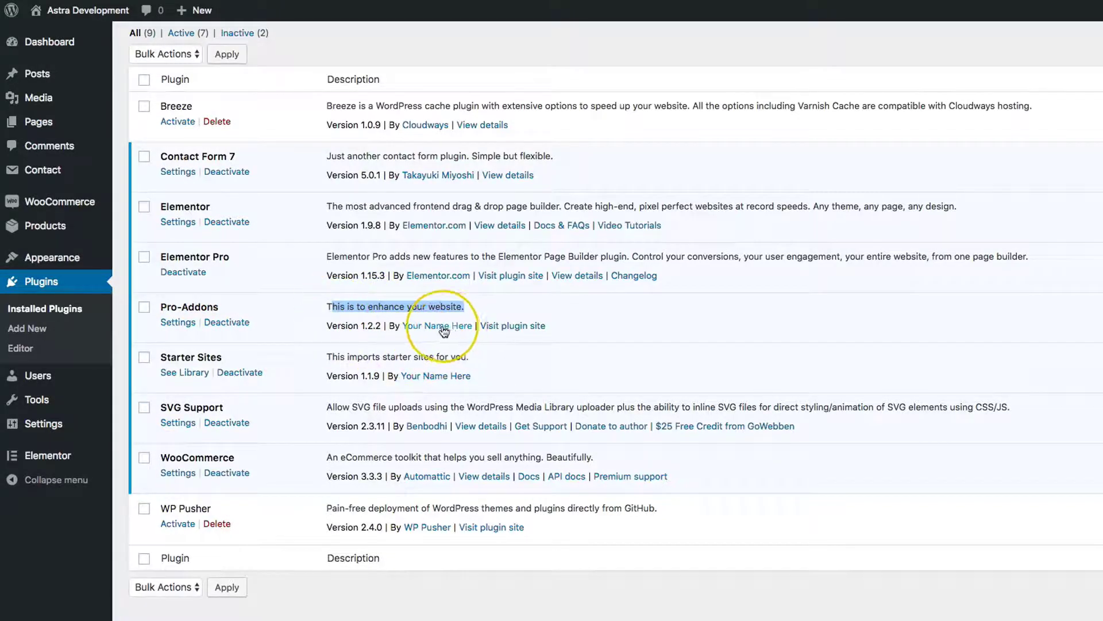
{"action": "mouse_move", "coordinate": [514, 326]}
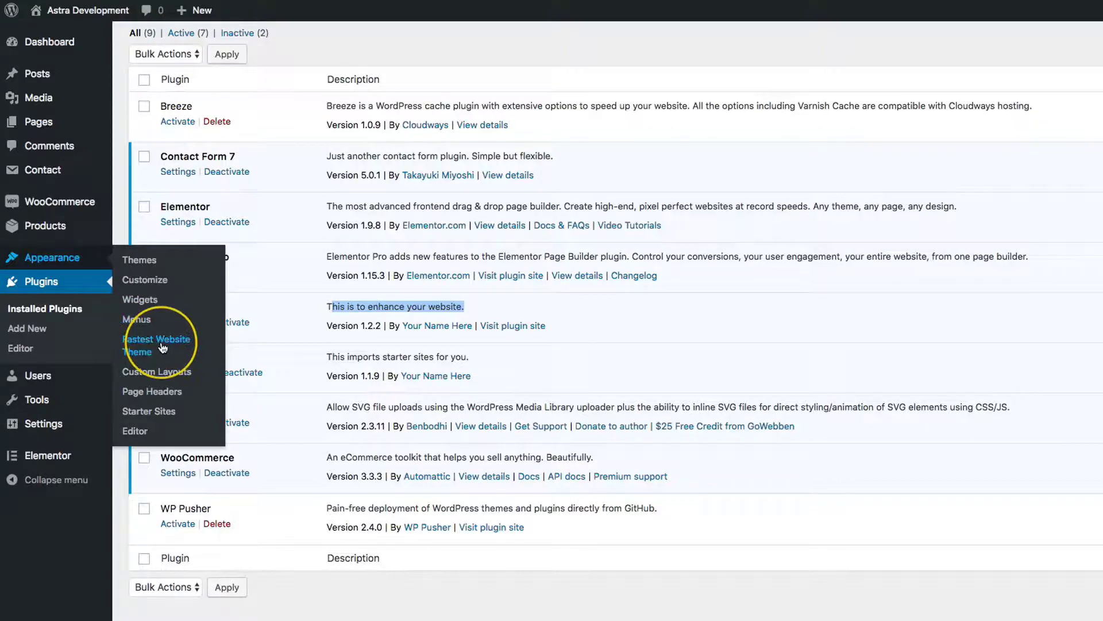
- Enable Hide Branding in the White Label settings and save the change
{"action": "left_click", "coordinate": [157, 345]}
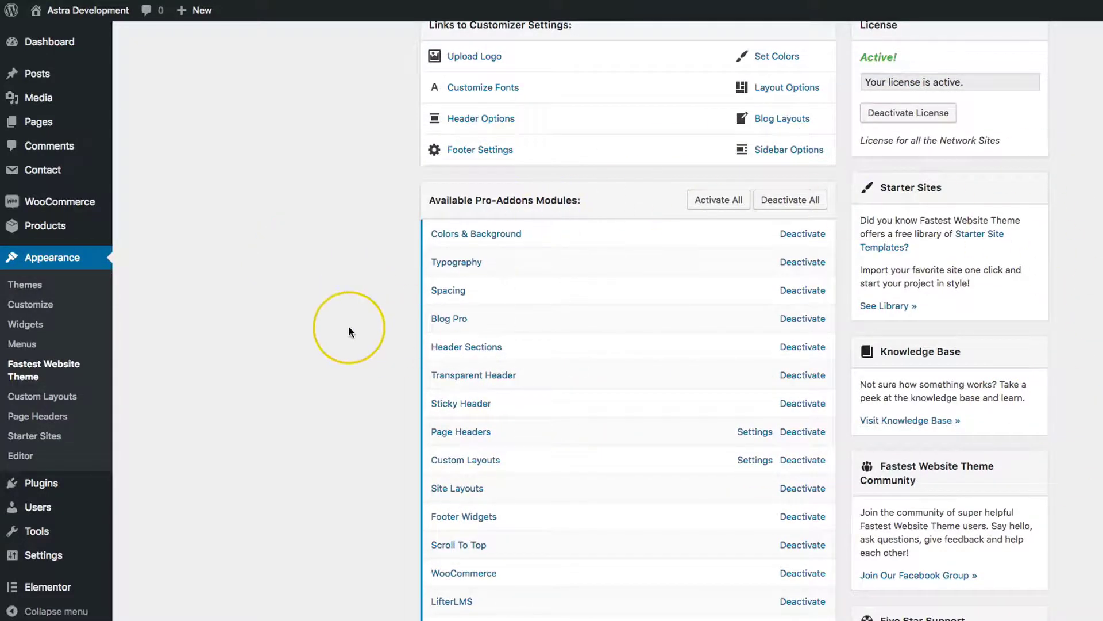
{"action": "scroll", "scroll_direction": "down", "scroll_amount": 3}
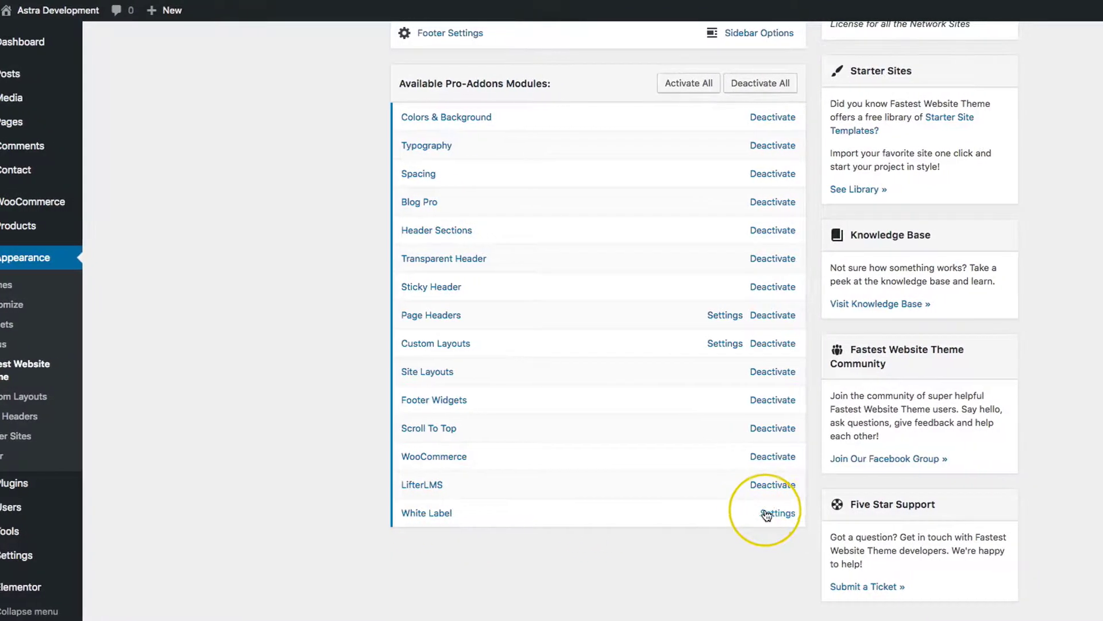
{"action": "left_click", "coordinate": [779, 512]}
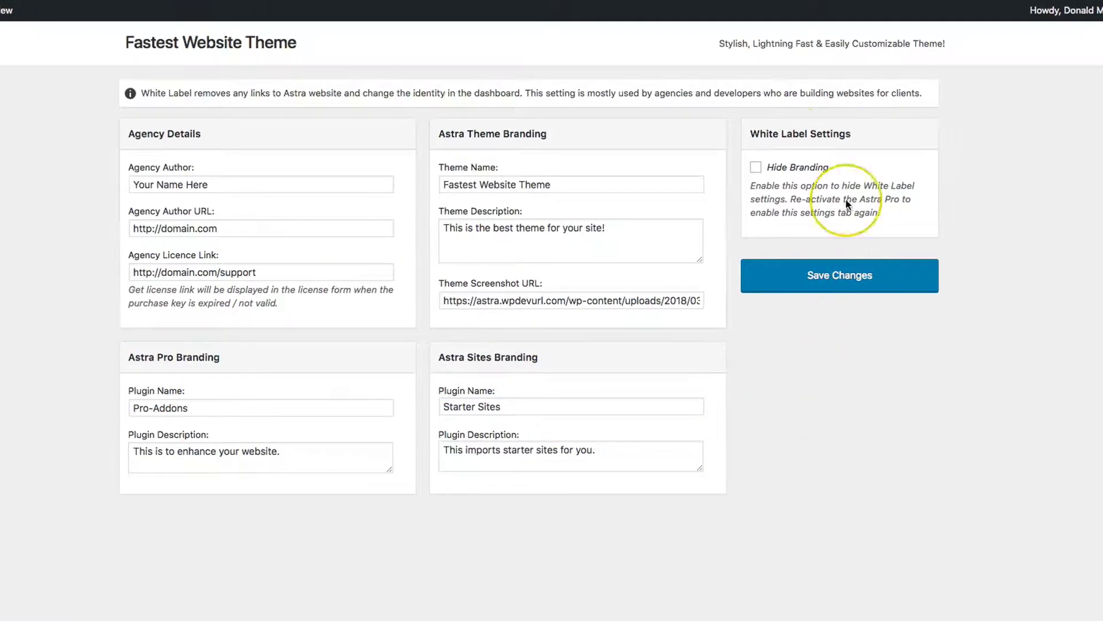
{"action": "mouse_move", "coordinate": [754, 136]}
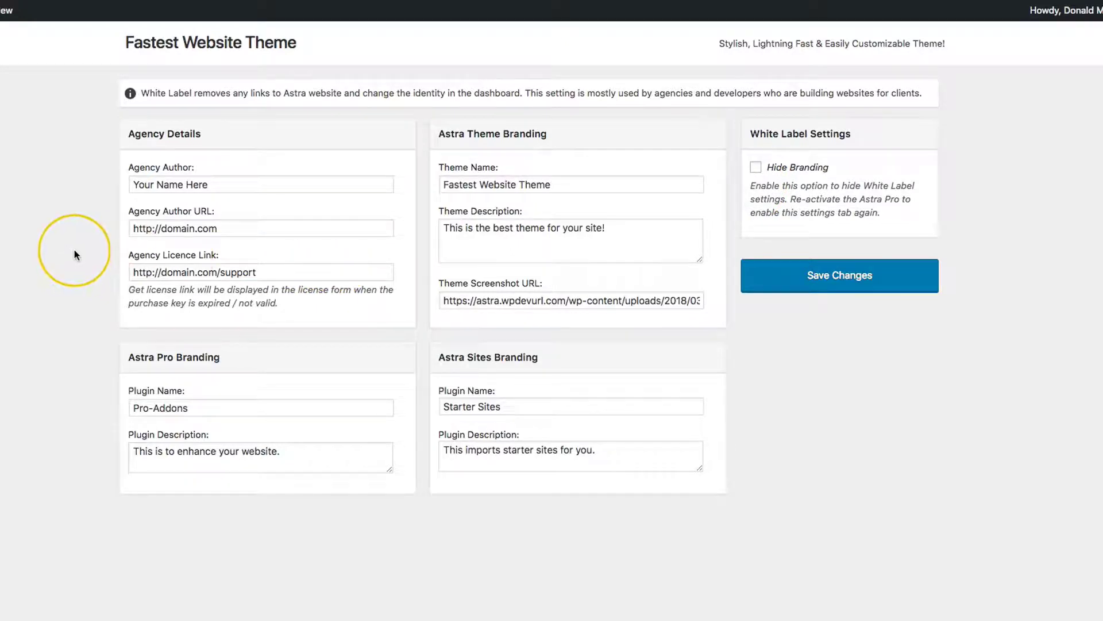
{"action": "mouse_move", "coordinate": [95, 271]}
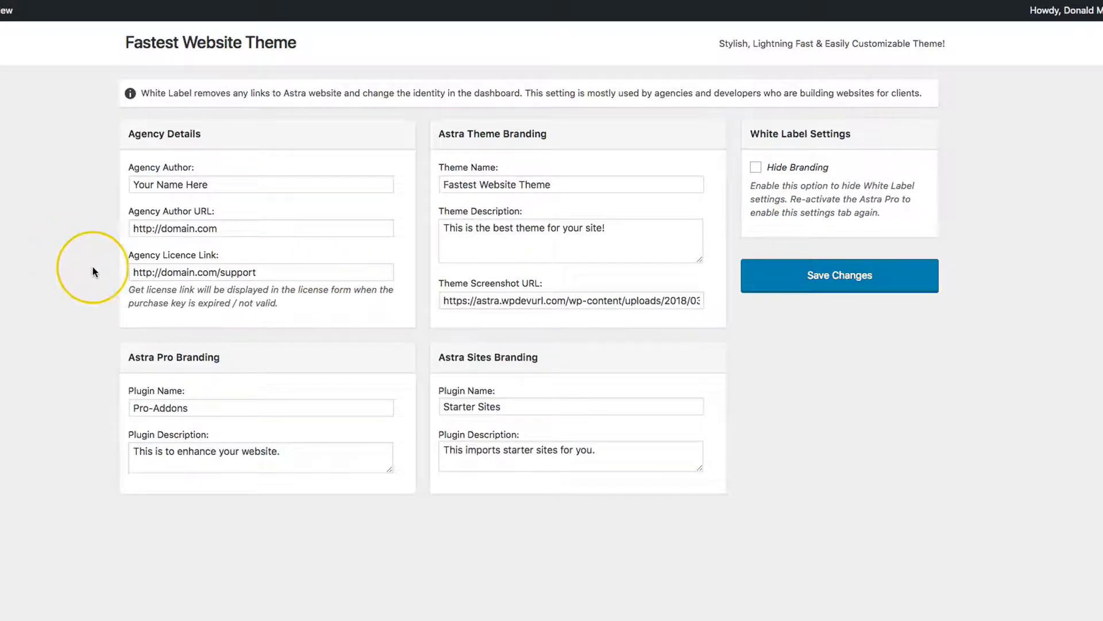
{"action": "mouse_move", "coordinate": [835, 371]}
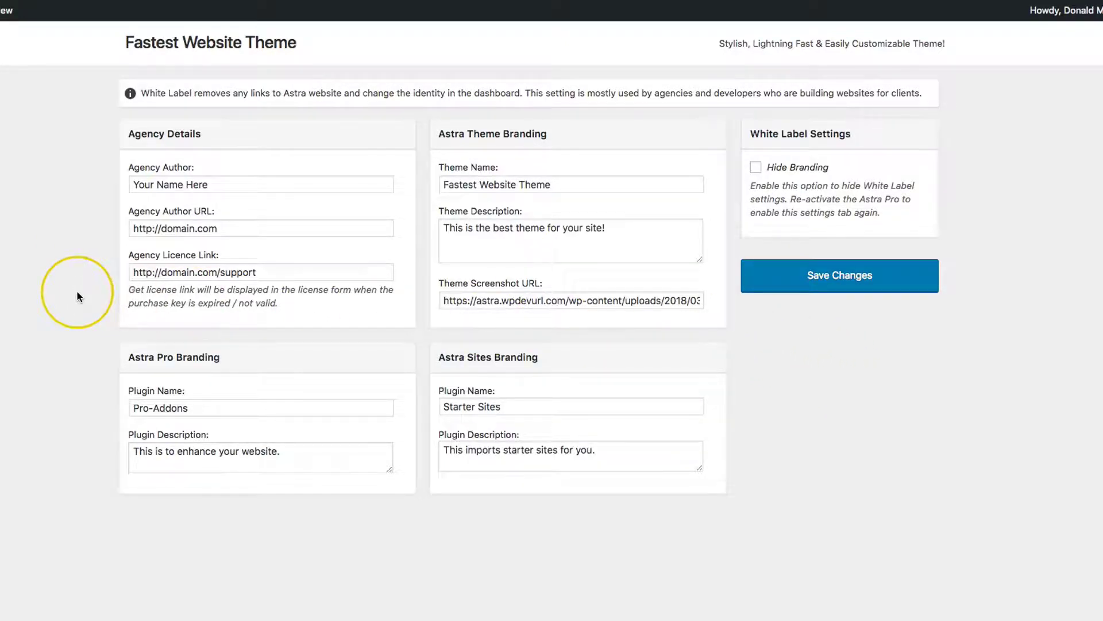
{"action": "mouse_move", "coordinate": [709, 201]}
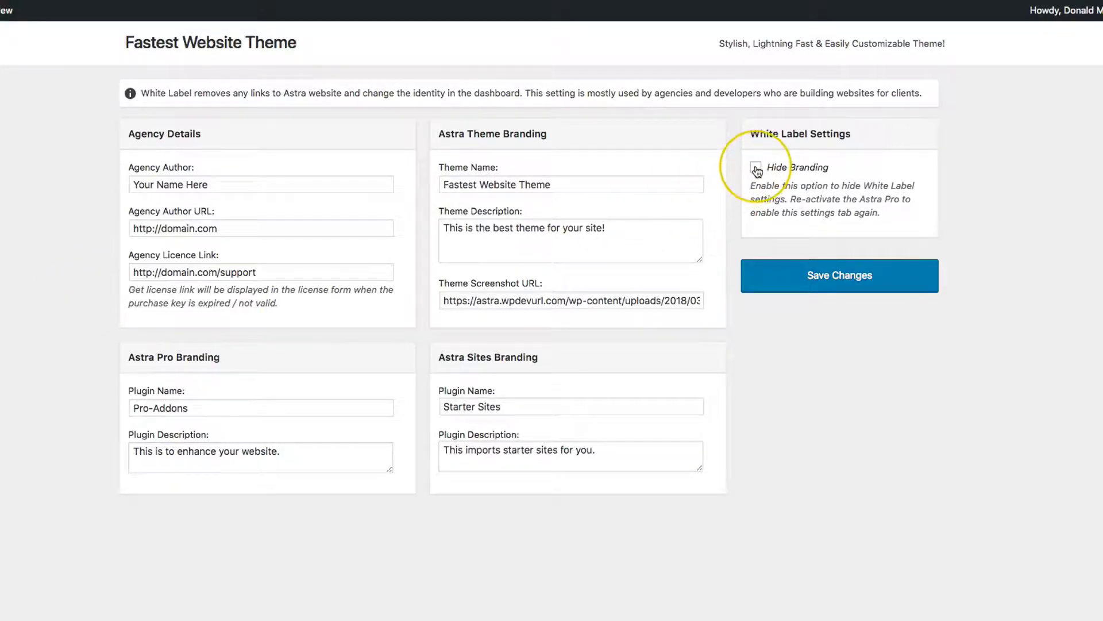
{"action": "left_click", "coordinate": [756, 168]}
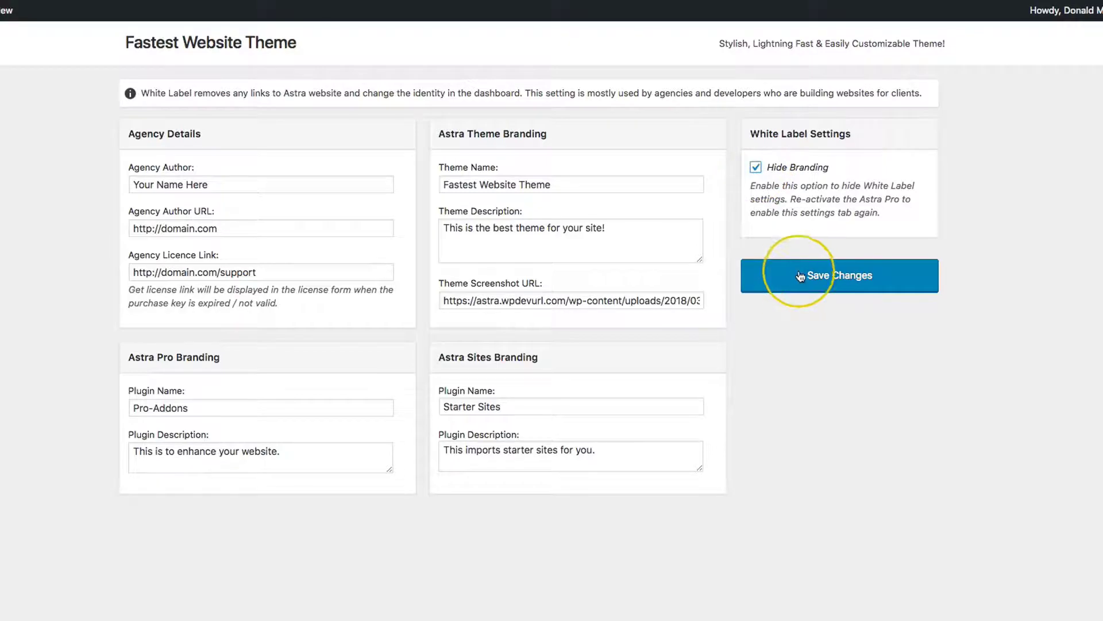
{"action": "left_click", "coordinate": [838, 275]}
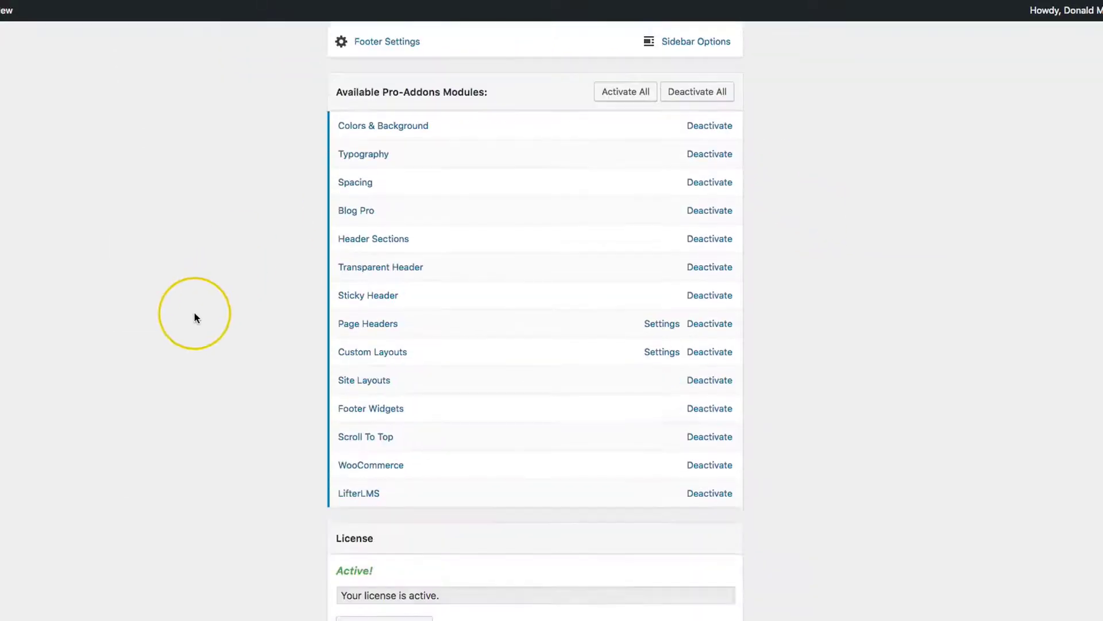
- Scroll the theme options page confirming the modules list has no White Label entry
{"action": "scroll", "scroll_direction": "down", "scroll_amount": 3}
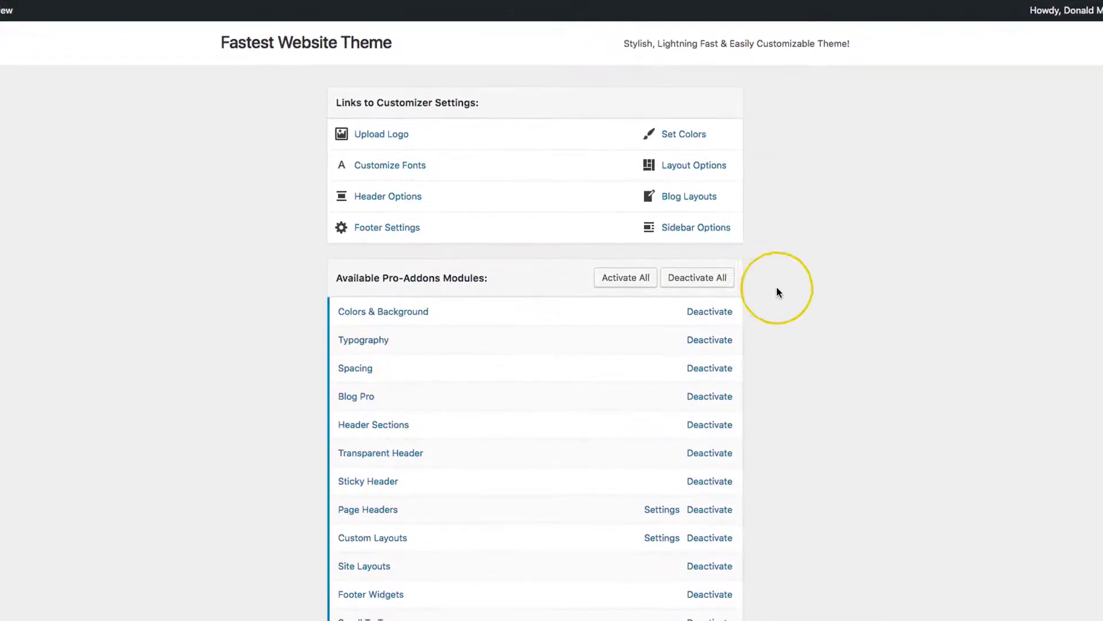
{"action": "mouse_move", "coordinate": [179, 429]}
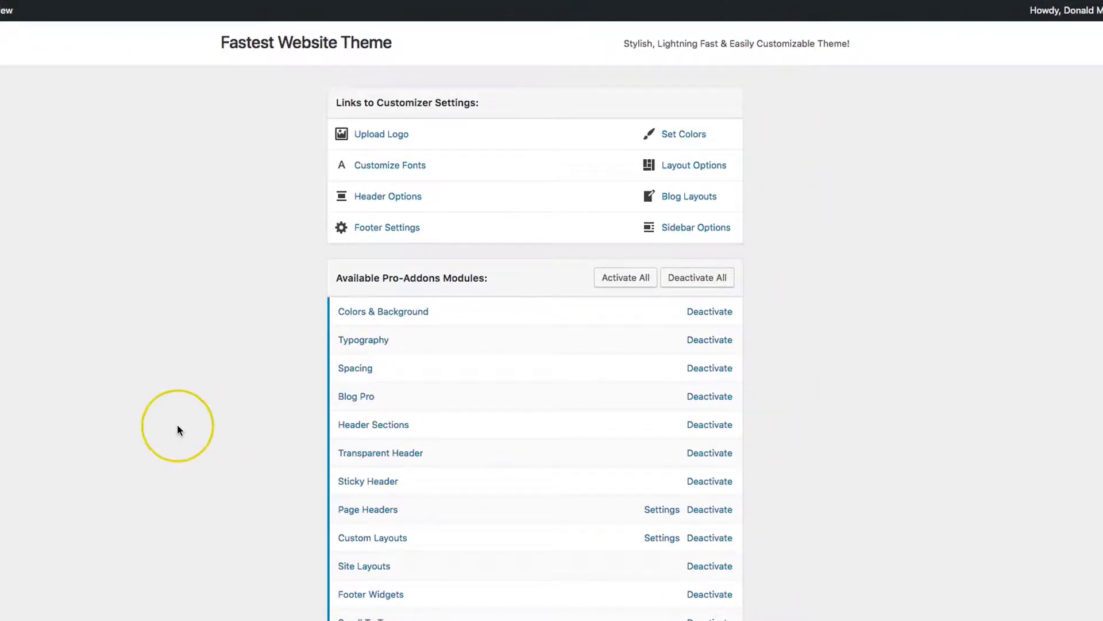
{"action": "scroll", "scroll_direction": "down", "scroll_amount": 3}
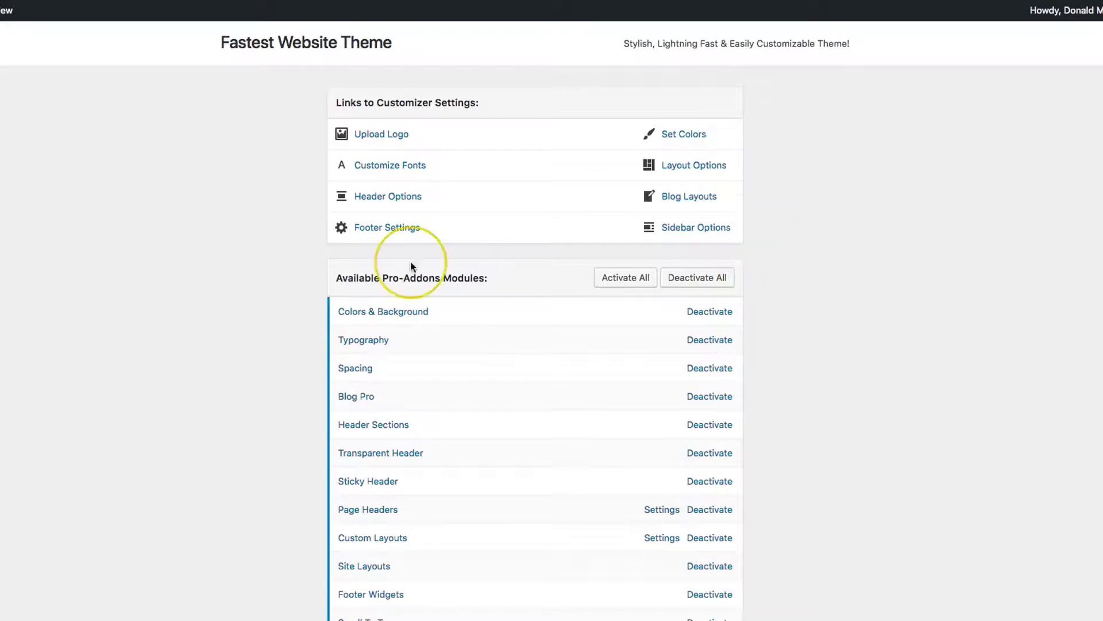
{"action": "scroll", "scroll_direction": "down", "scroll_amount": 3}
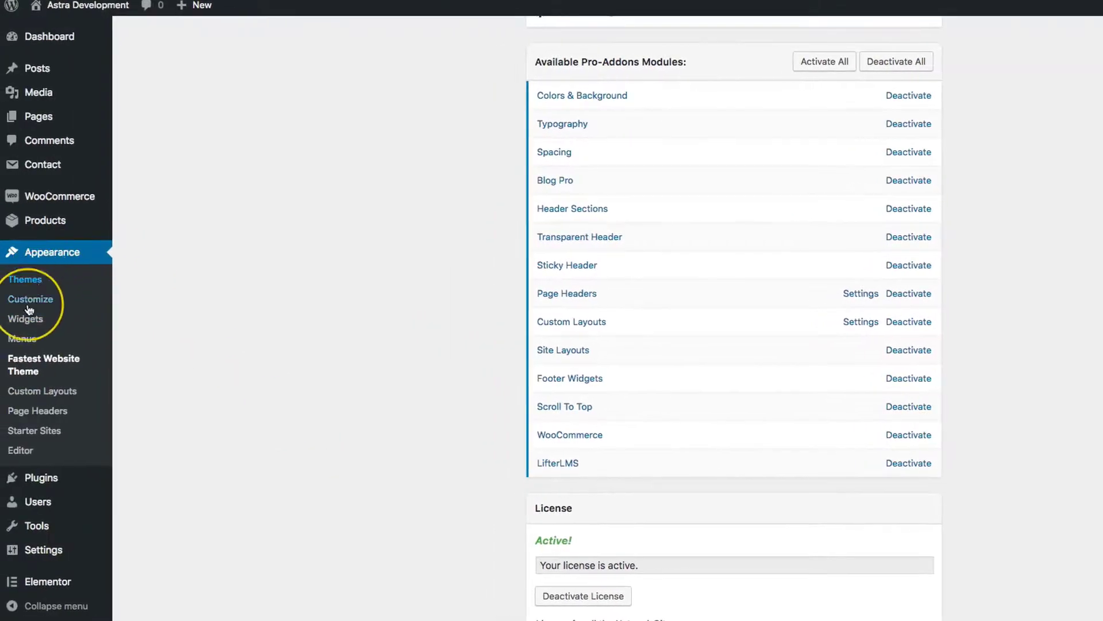
{"action": "mouse_move", "coordinate": [41, 482]}
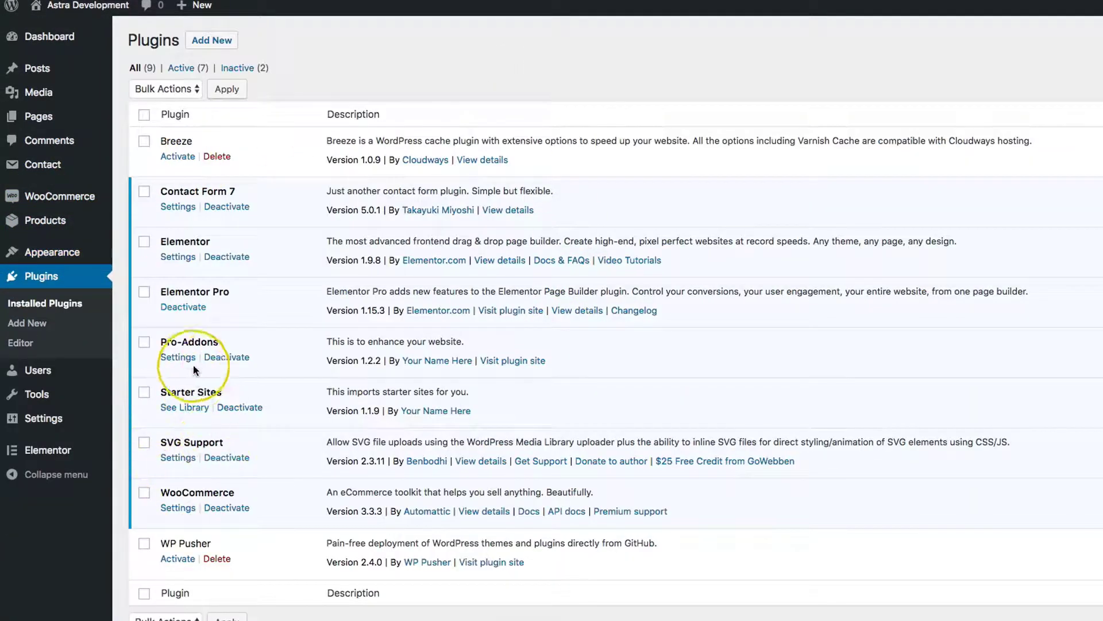
- Deactivate Pro-Addons, reactivate it as Astra Pro, and return to Fastest Website Theme options
{"action": "left_click", "coordinate": [227, 356]}
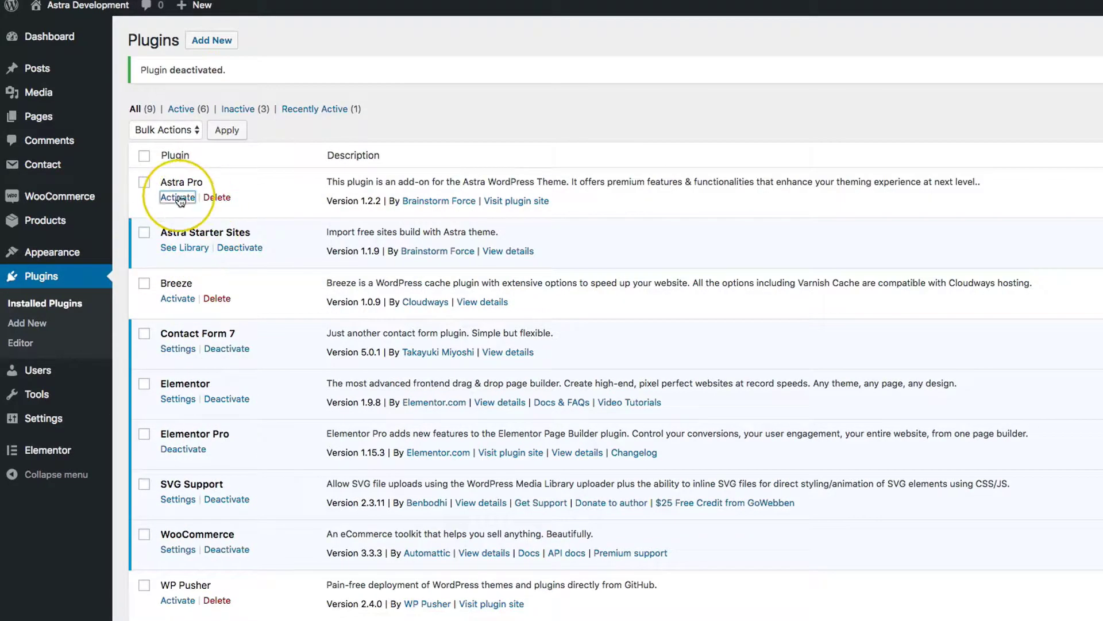
{"action": "left_click", "coordinate": [177, 197]}
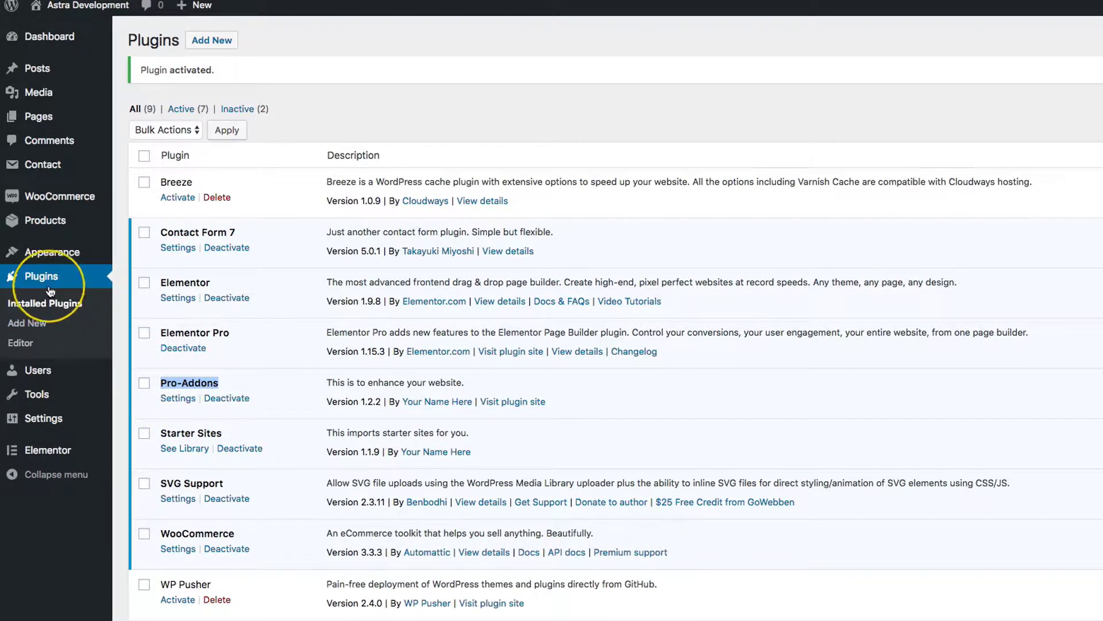
{"action": "mouse_move", "coordinate": [51, 252]}
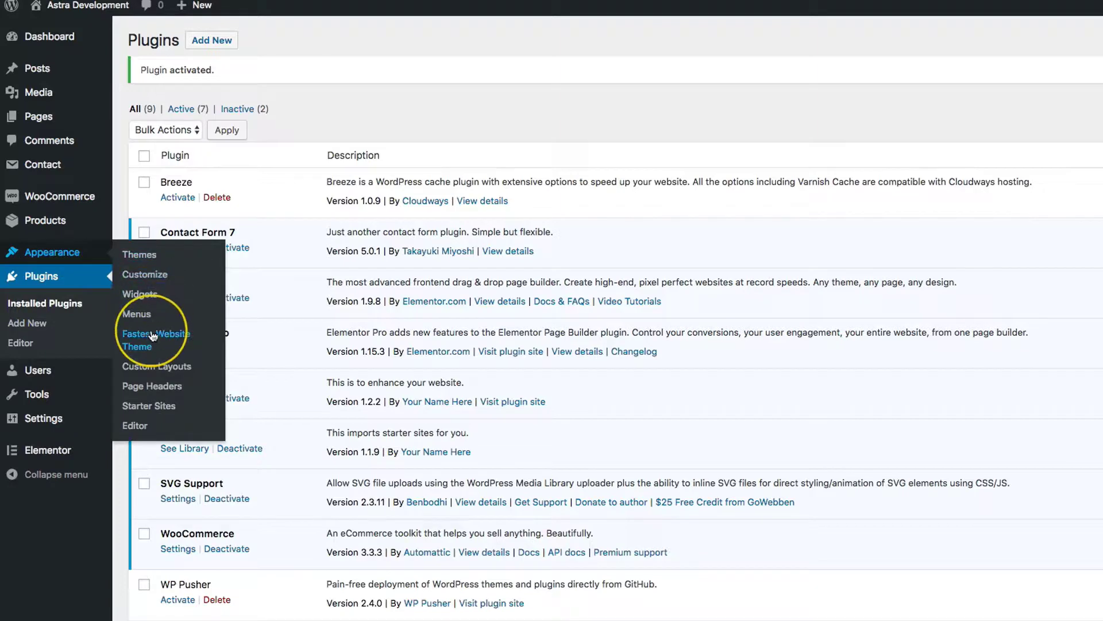
{"action": "left_click", "coordinate": [155, 339]}
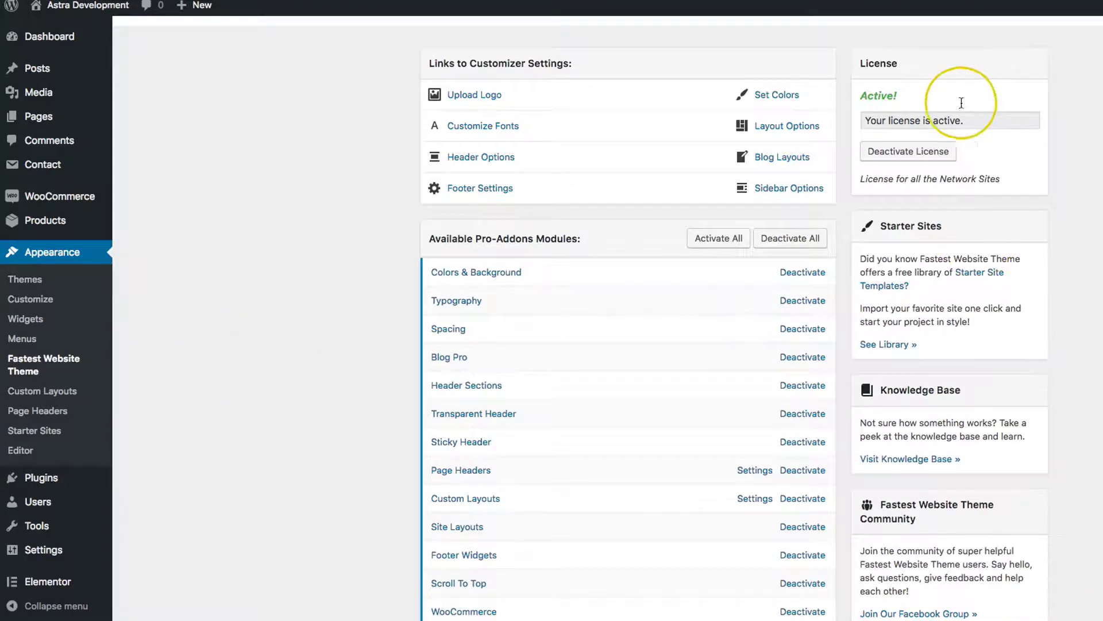
{"action": "scroll", "scroll_direction": "down", "scroll_amount": 3}
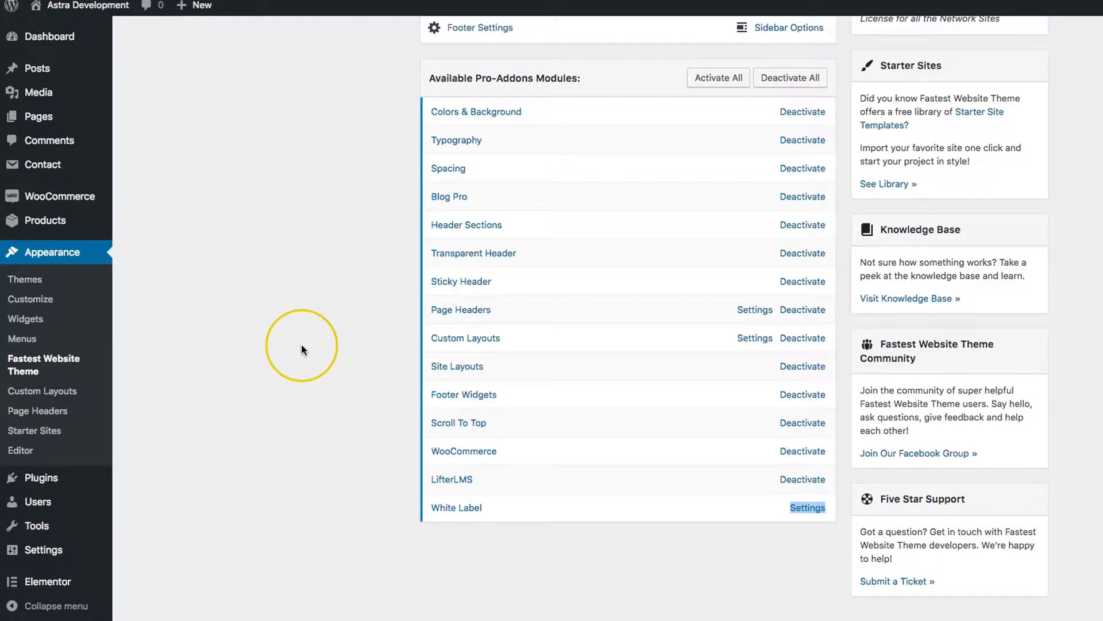
{"action": "mouse_move", "coordinate": [288, 352]}
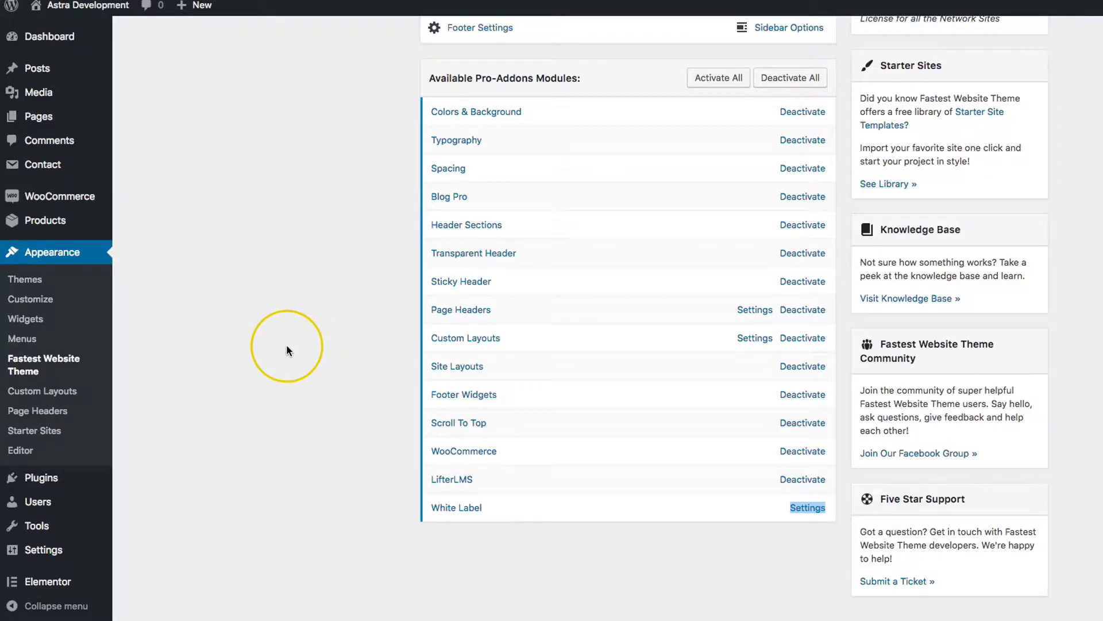
{"action": "mouse_move", "coordinate": [275, 344]}
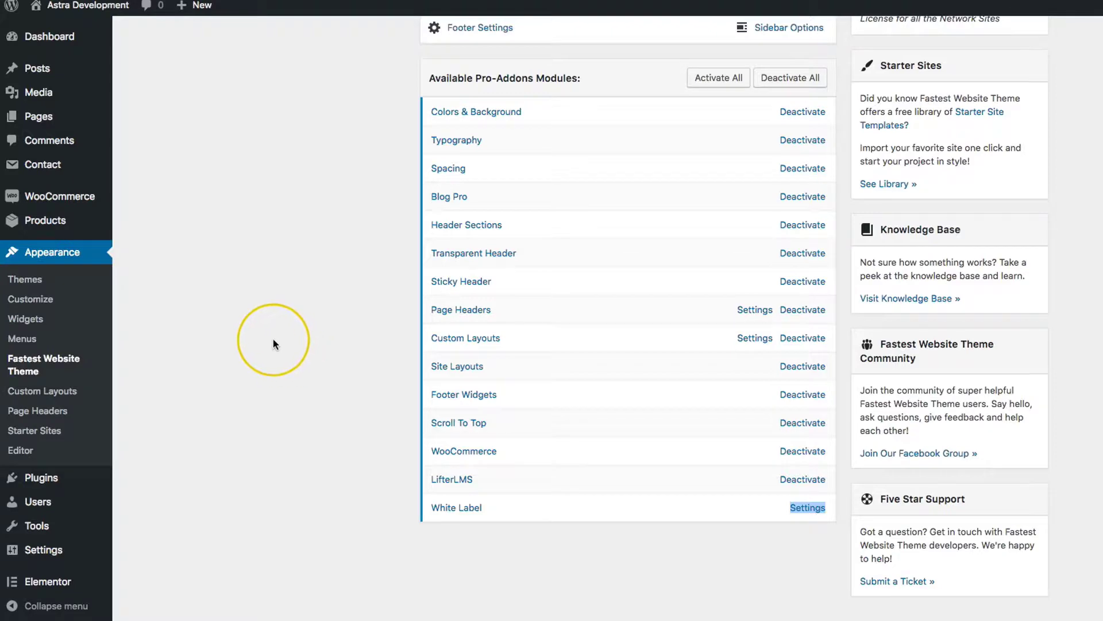
{"action": "scroll", "scroll_direction": "down", "scroll_amount": 3}
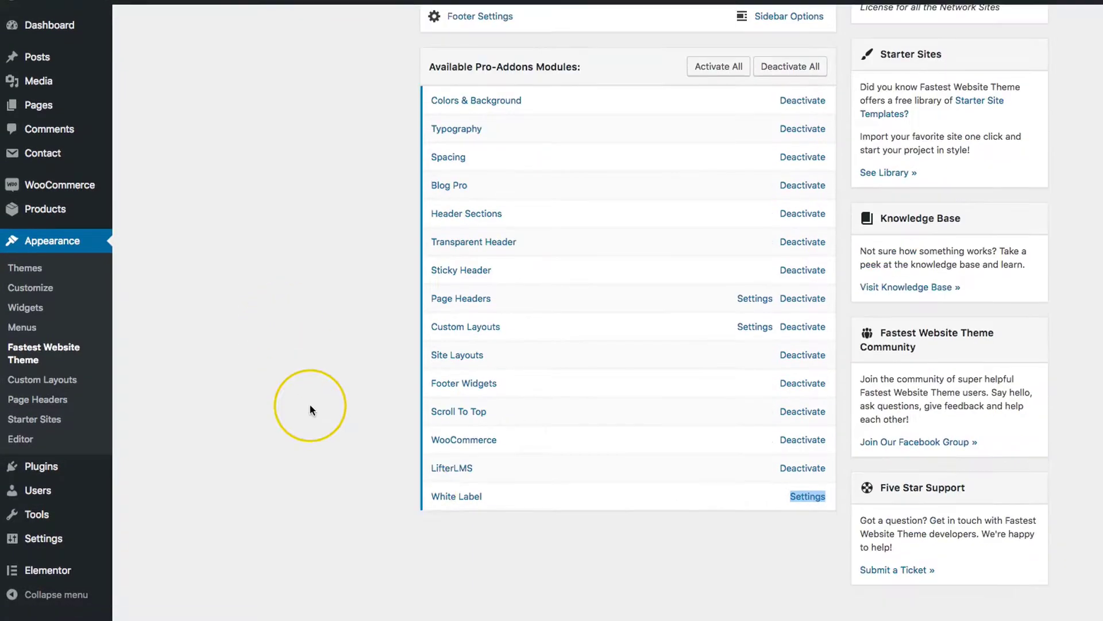